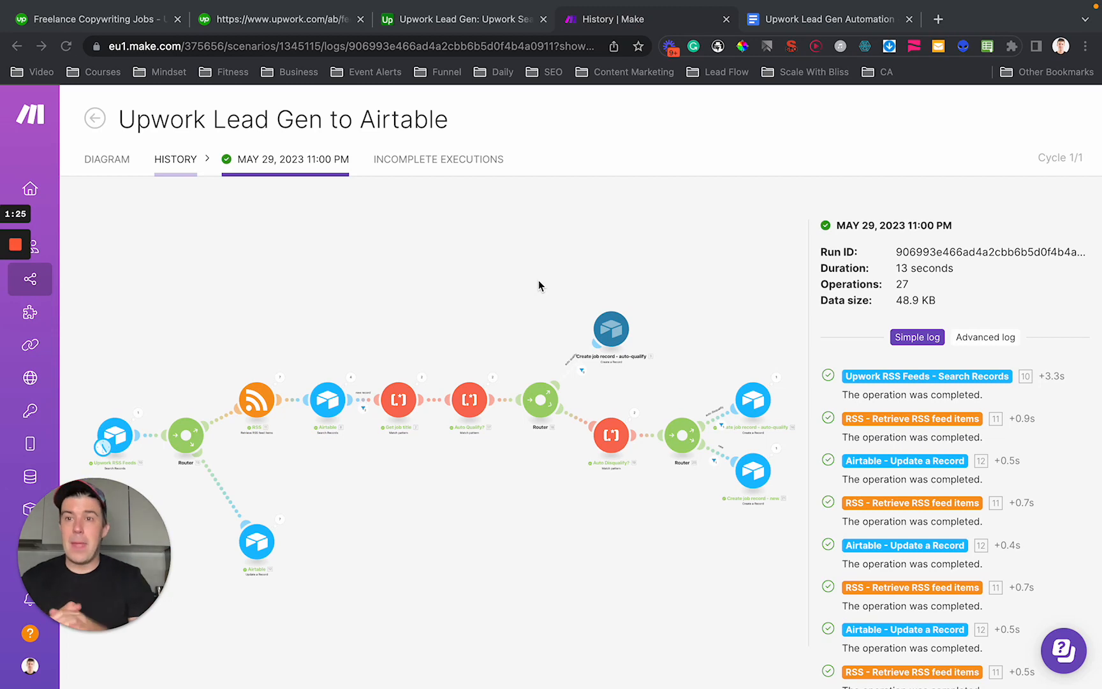
mouse_move(601, 235)
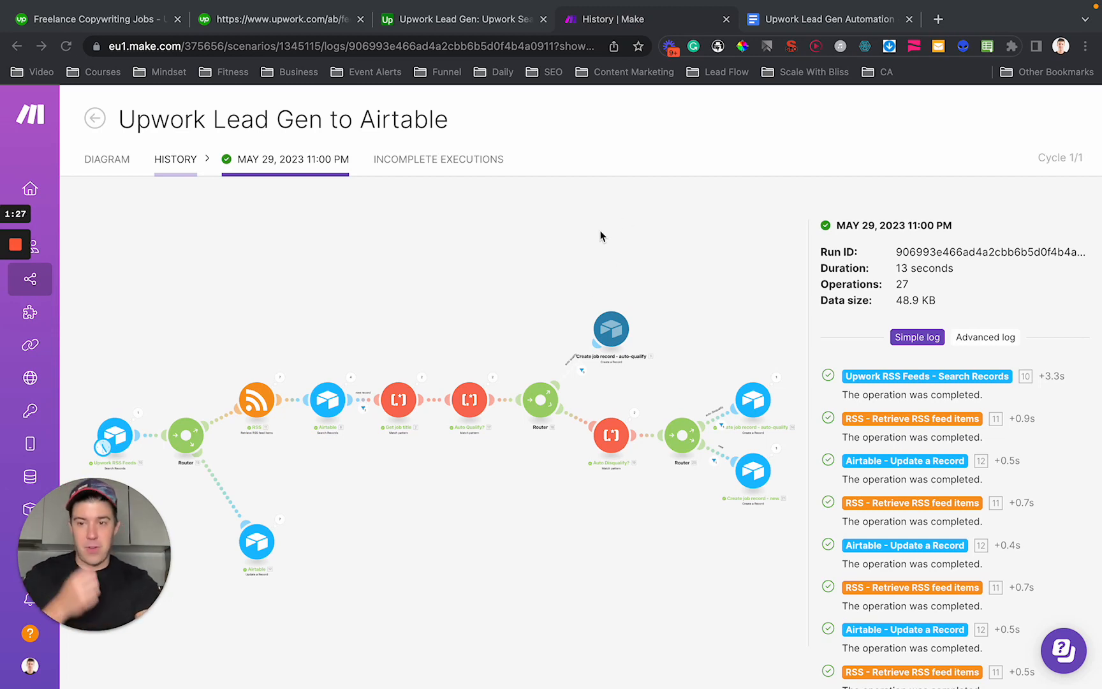
mouse_move(449, 288)
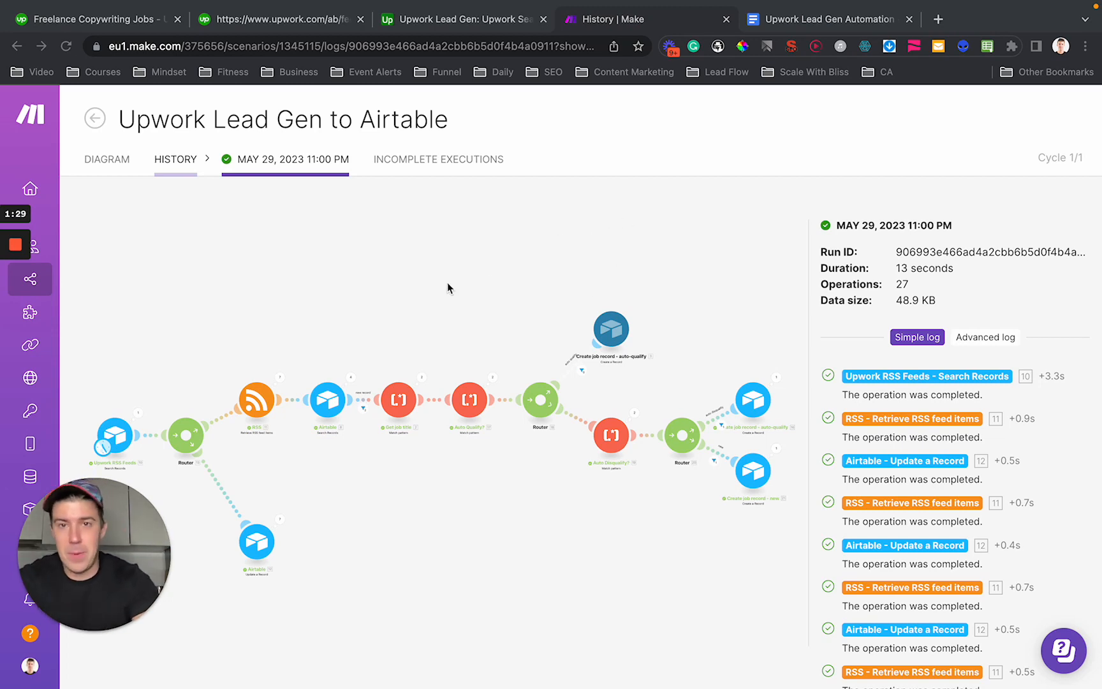
mouse_move(488, 282)
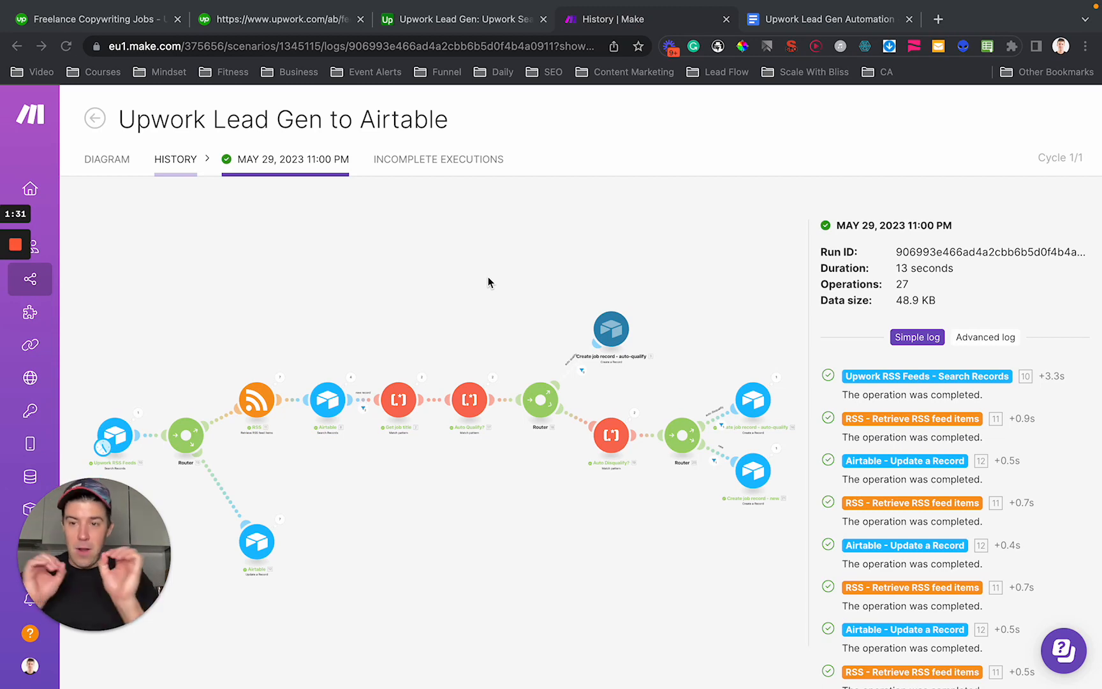
mouse_move(391, 156)
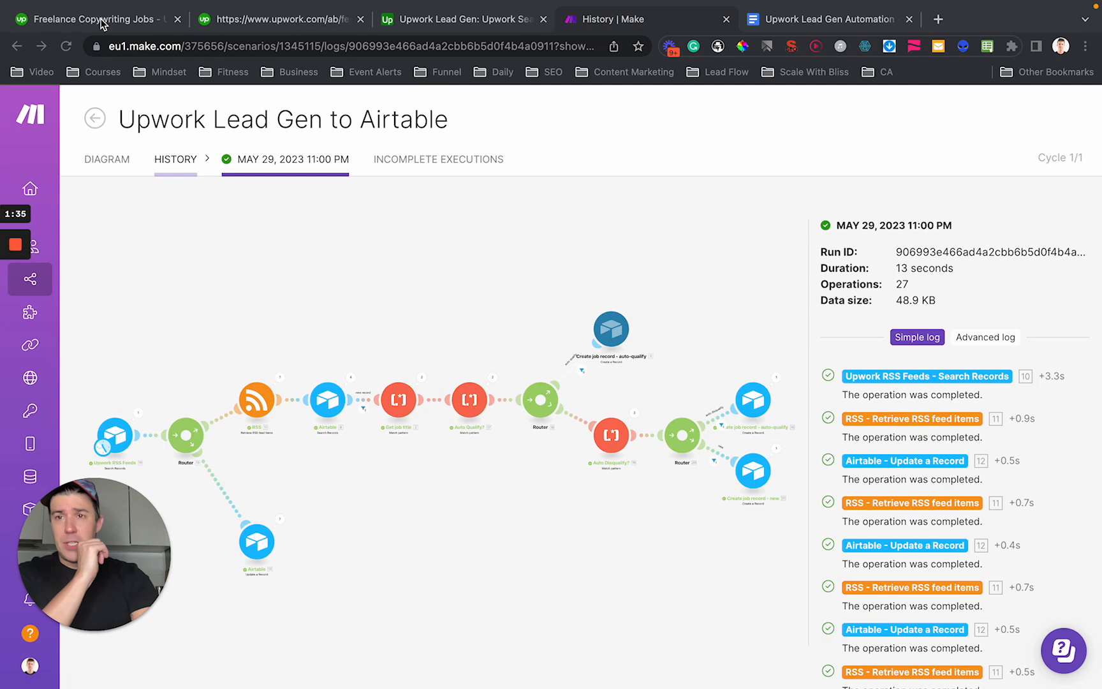
- Show the Upwork copywriting search; open and dismiss recent searches and Advanced Search
left_click(91, 19)
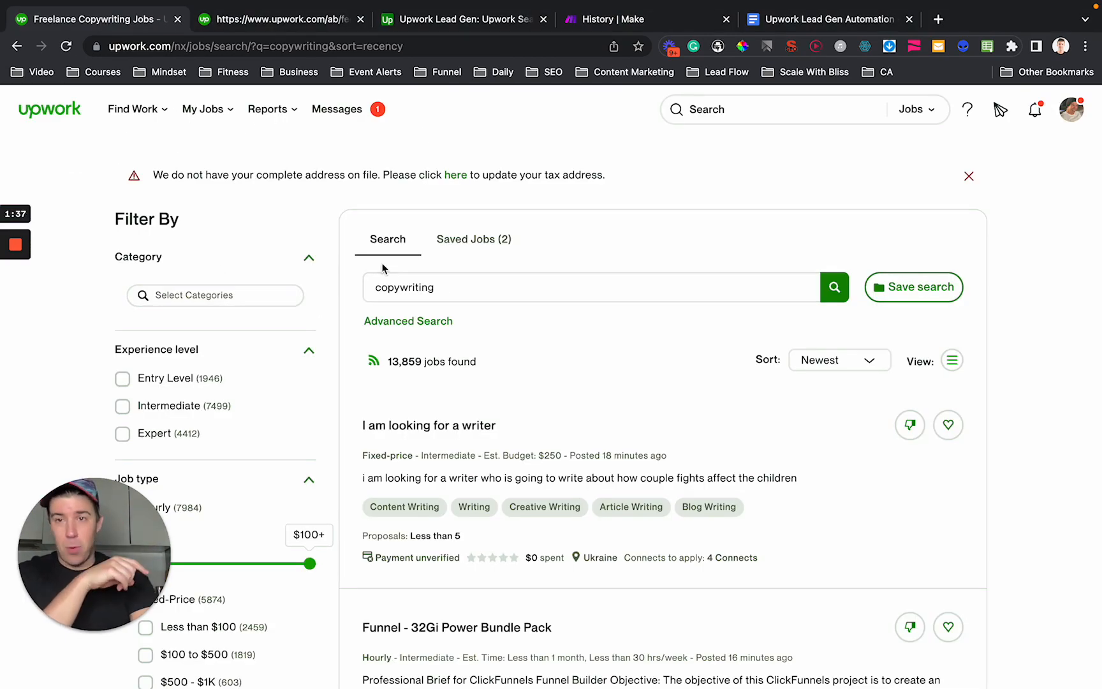
mouse_move(323, 146)
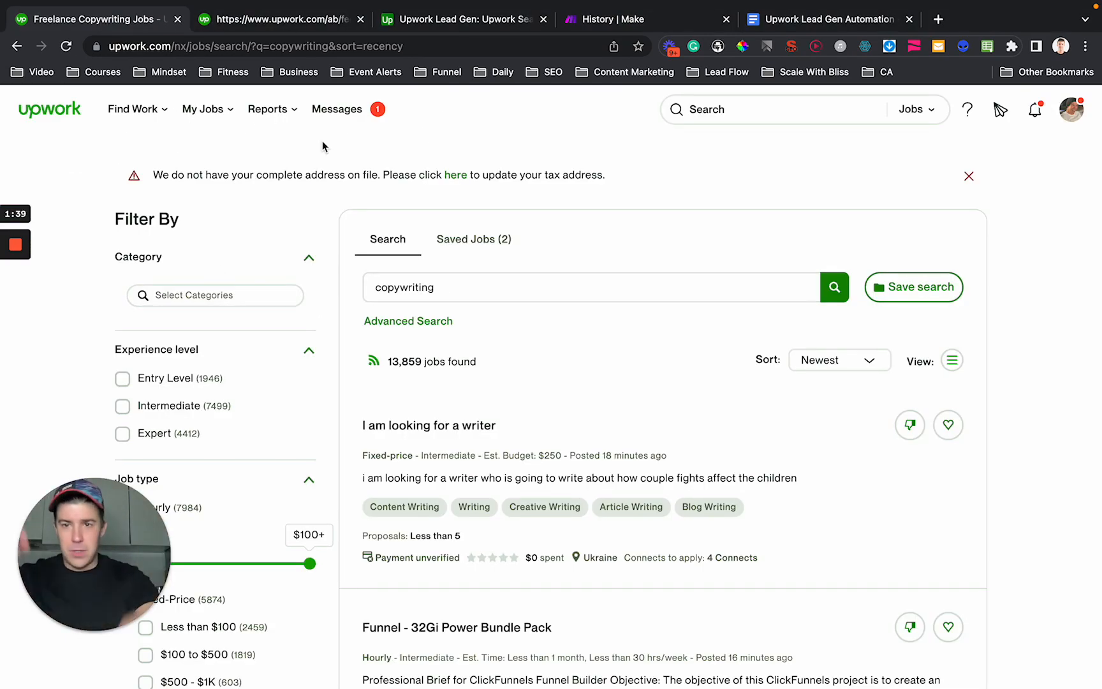
left_click(591, 287)
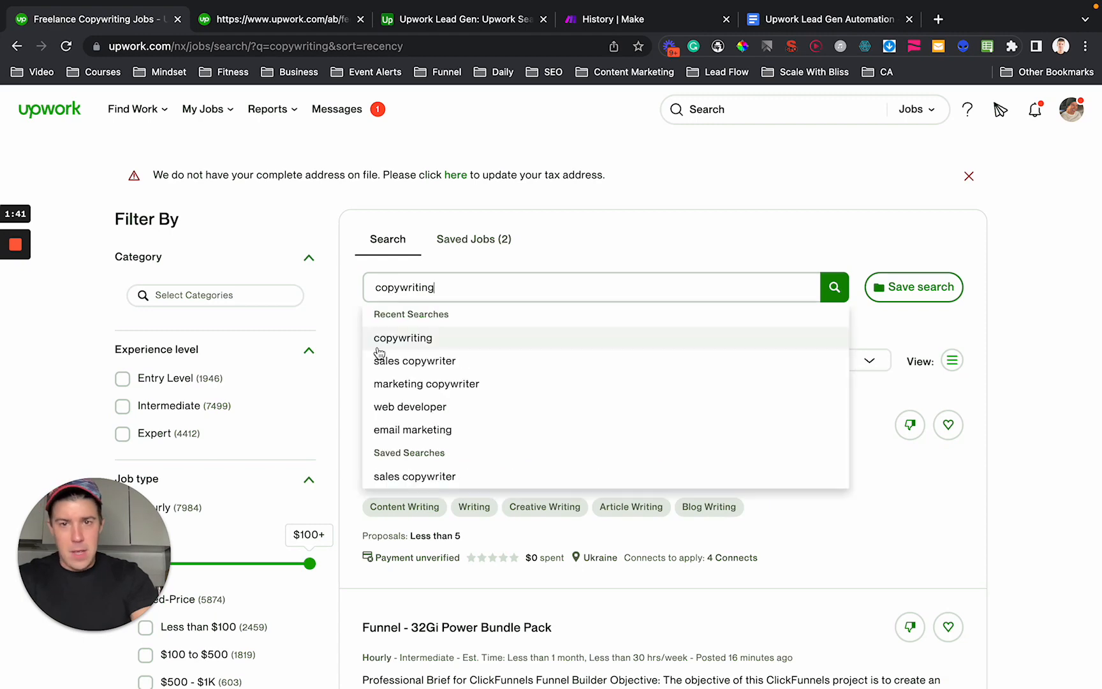
left_click(402, 338)
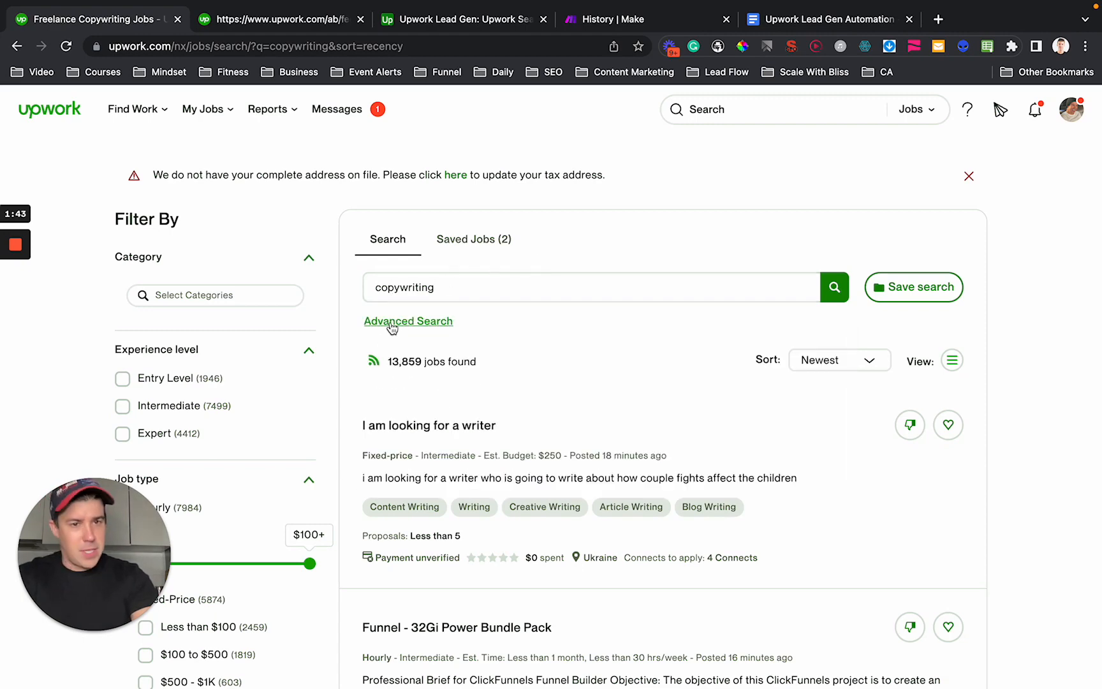
left_click(407, 321)
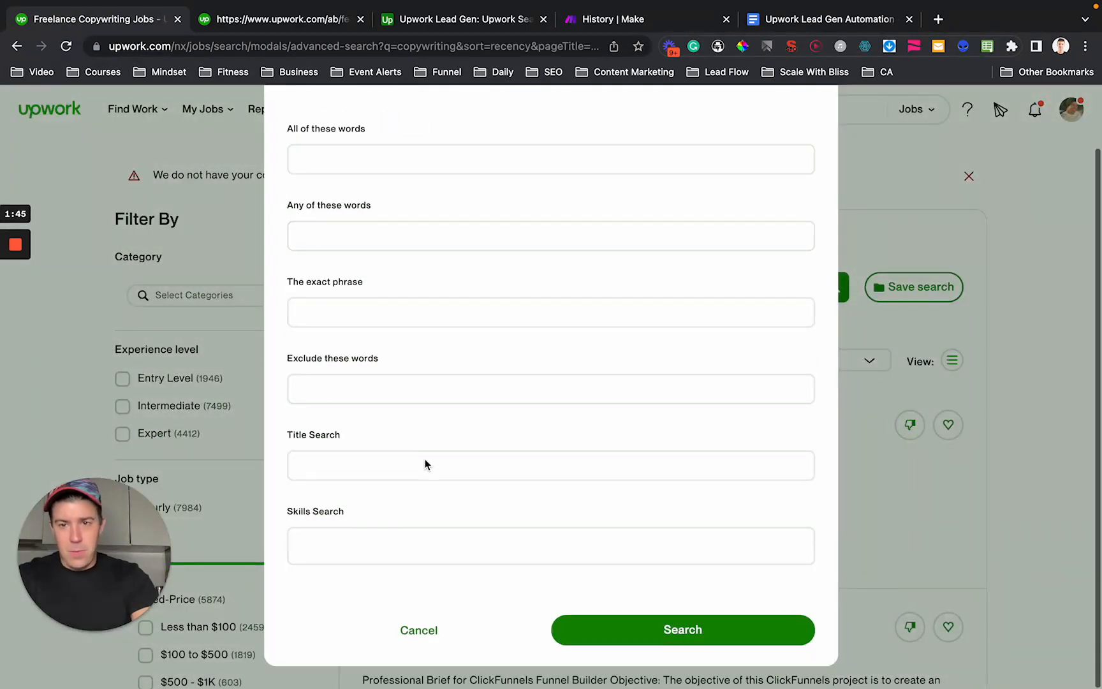
left_click(419, 630)
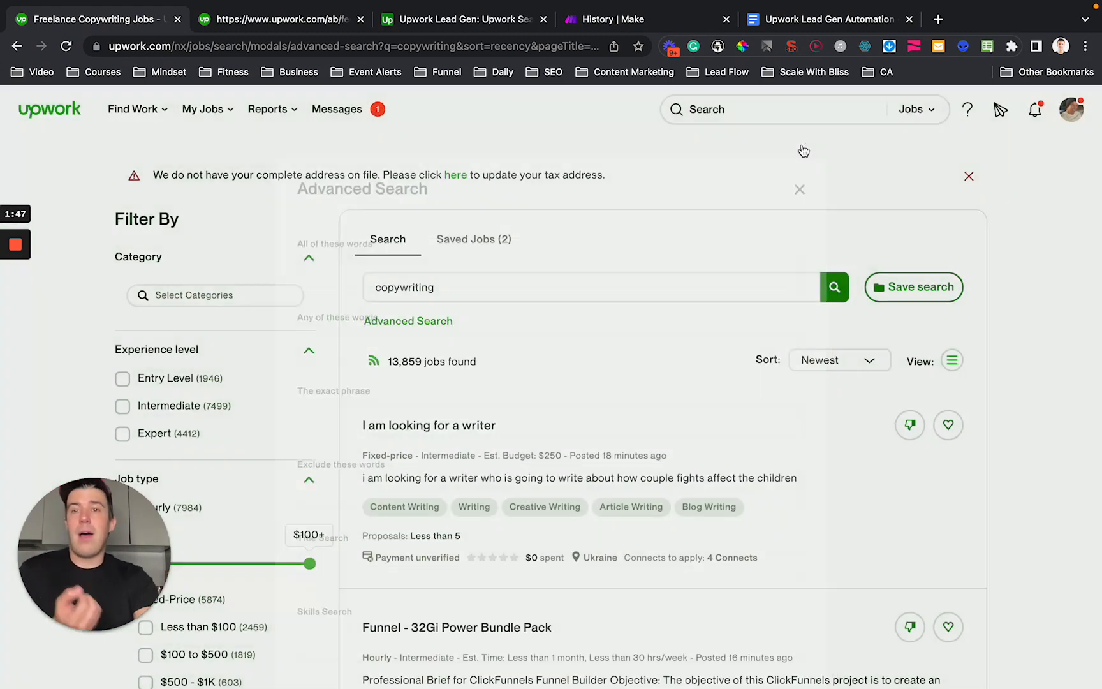
left_click(799, 189)
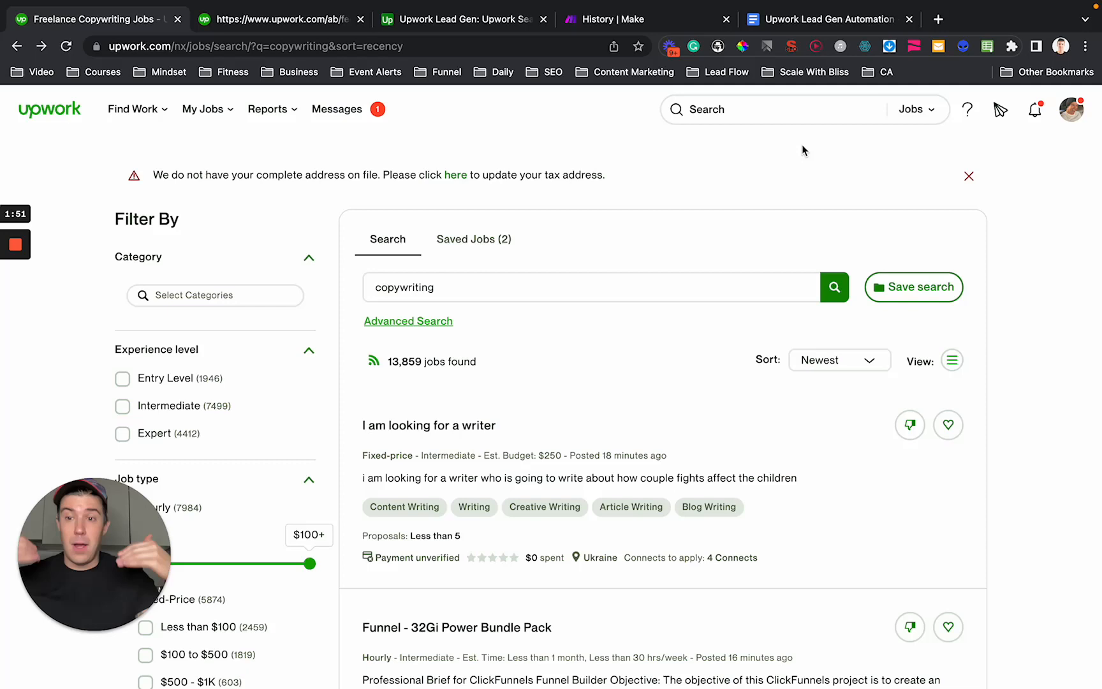
mouse_move(820, 140)
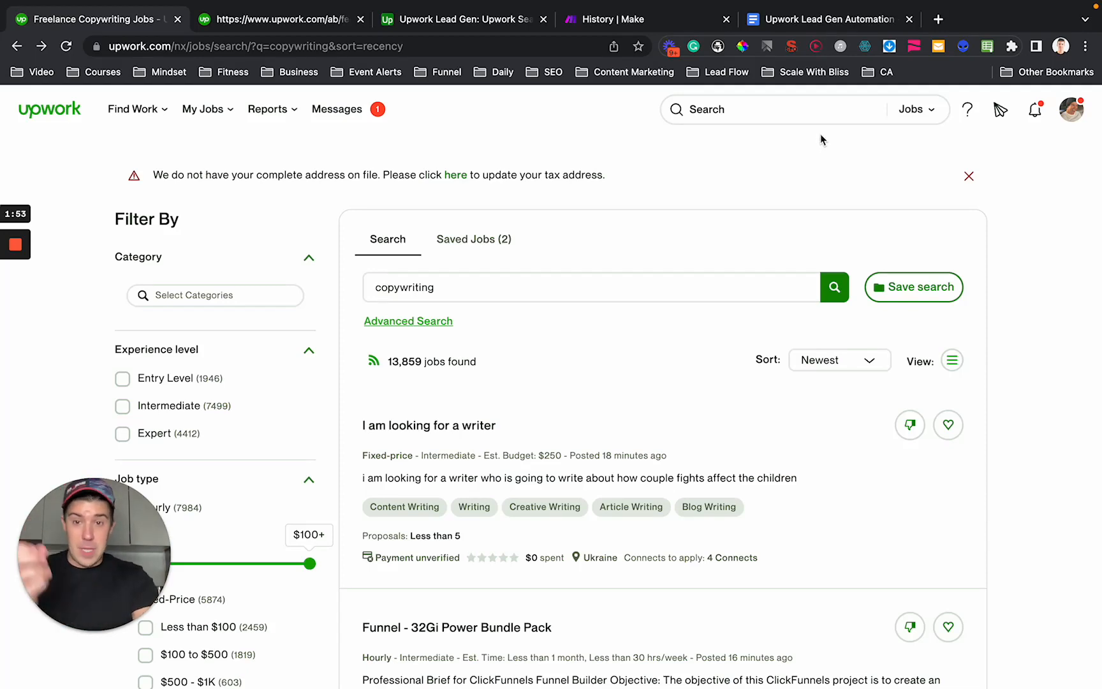
mouse_move(374, 364)
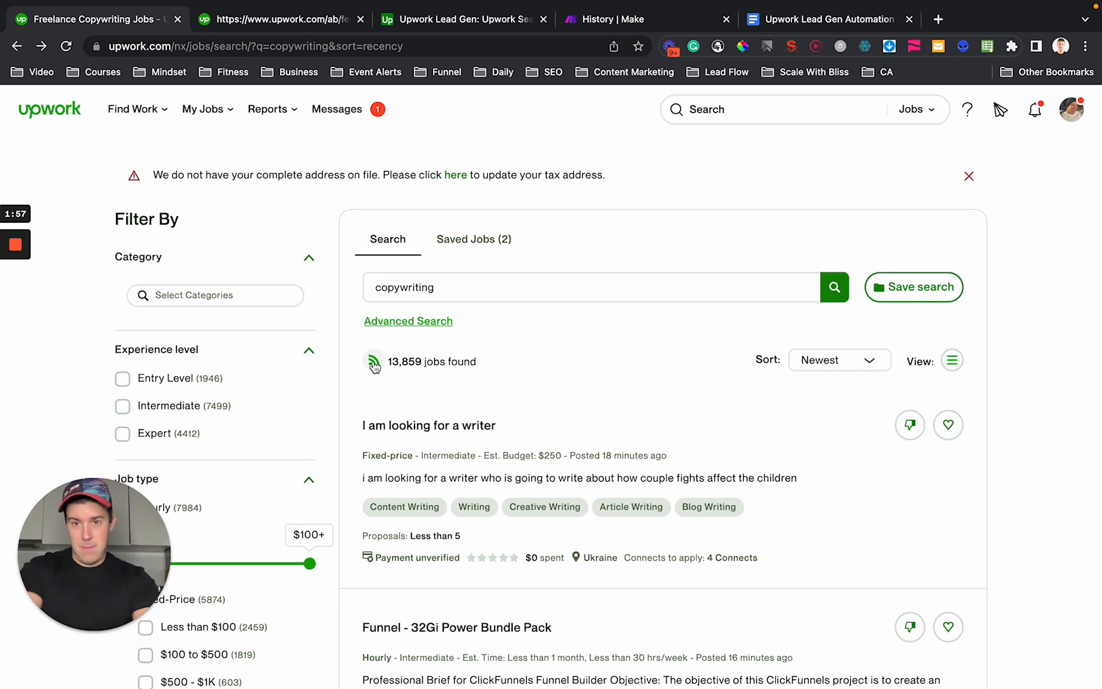
- Open the copywriting search's RSS feed as raw XML and select its URL
left_click(373, 360)
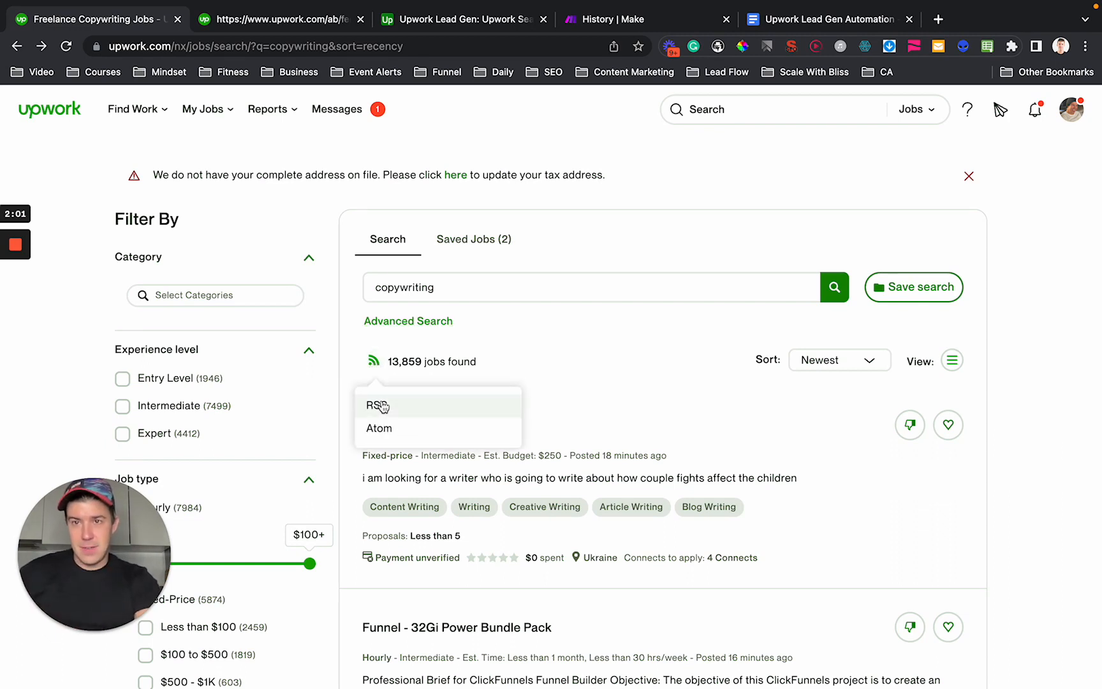
left_click(375, 406)
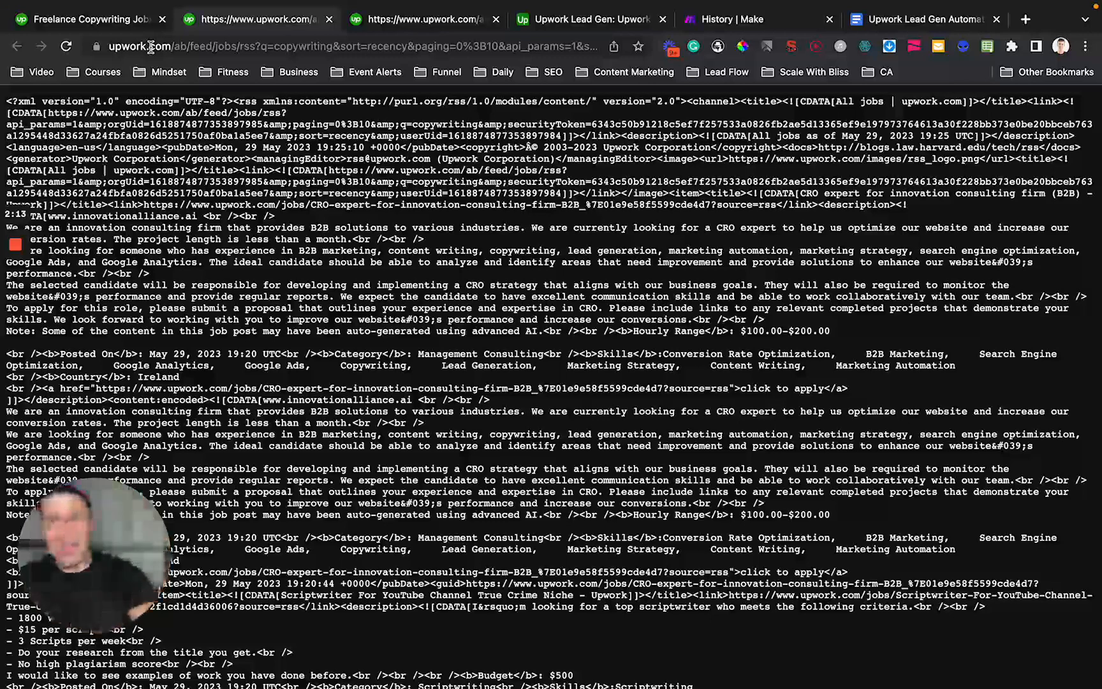
left_click(344, 47)
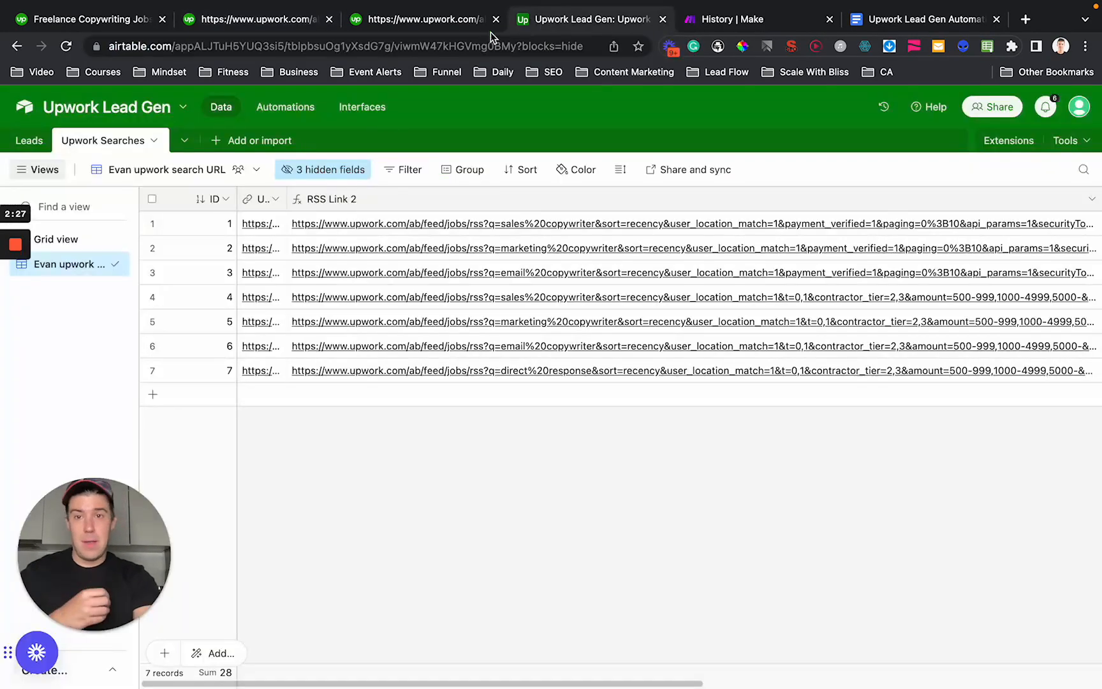
mouse_move(382, 244)
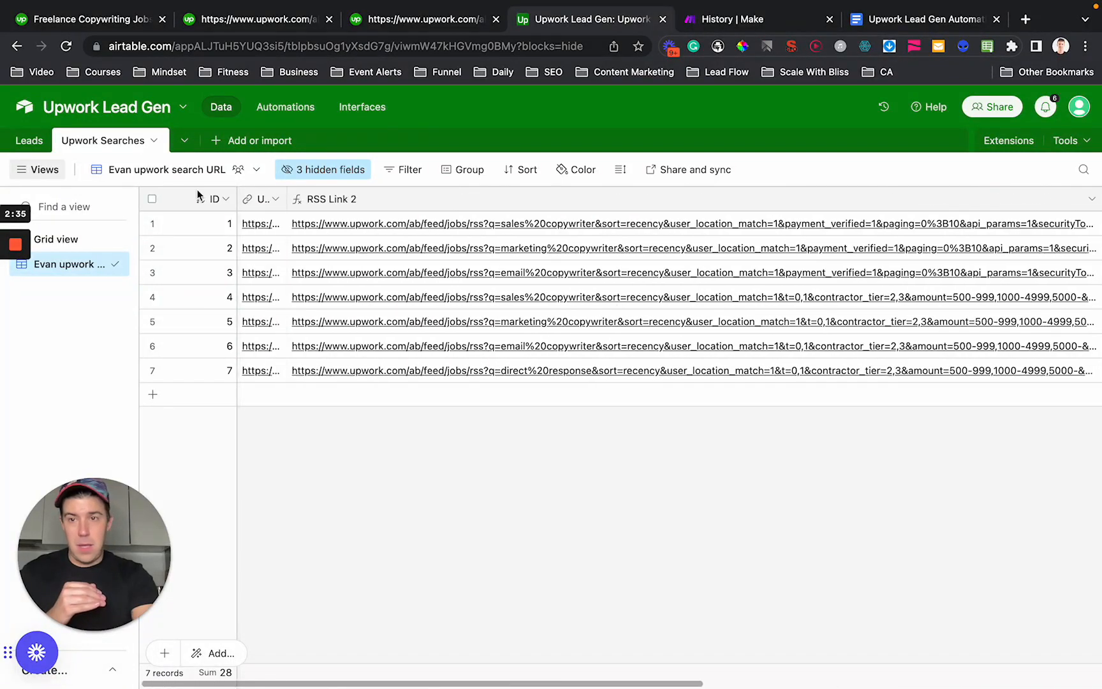
- Unhide the Last Checked Date field in the Upwork Searches table
left_click(324, 170)
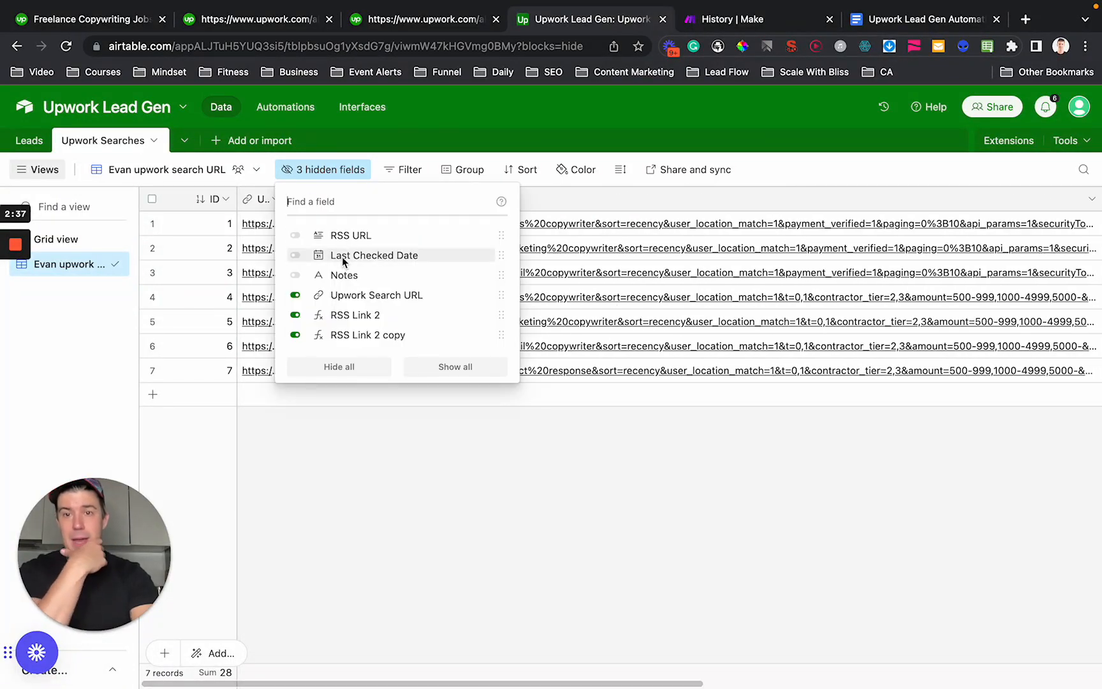
left_click(295, 255)
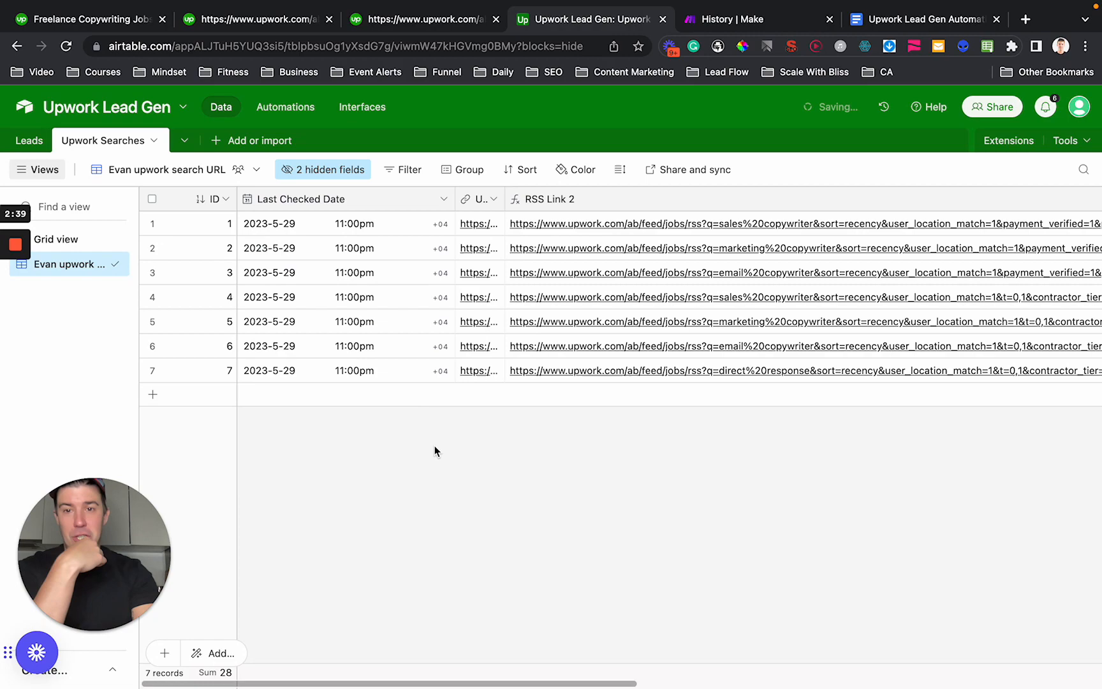
scroll("right", 3)
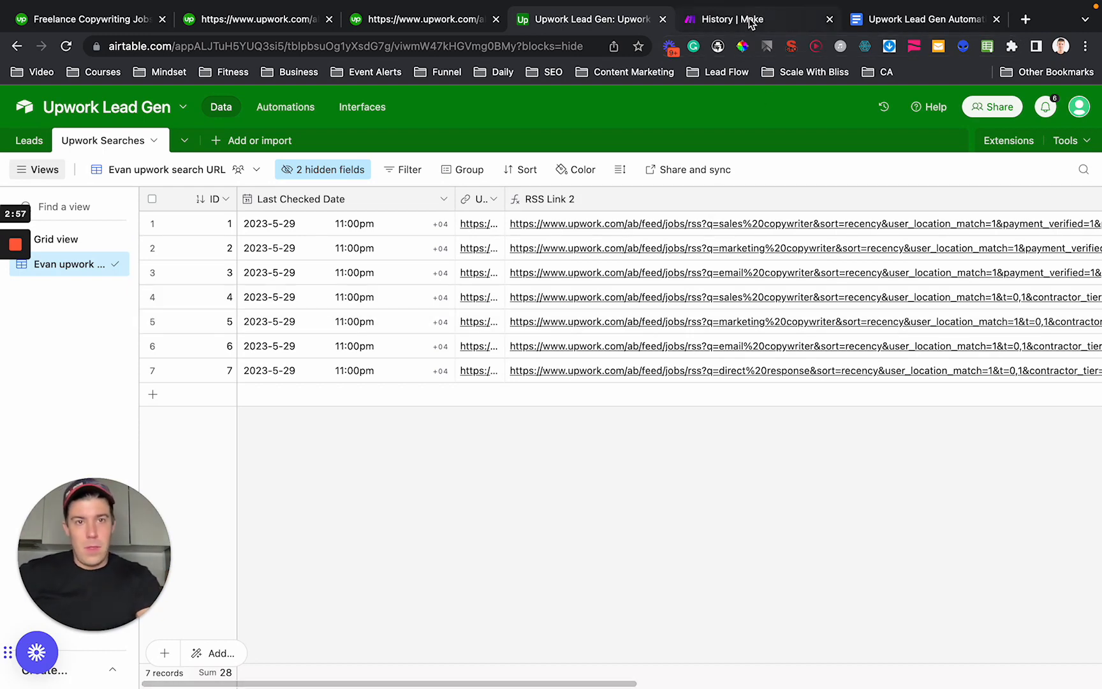
- Return to Make's May 29 run history and close the Airtable search output
left_click(731, 19)
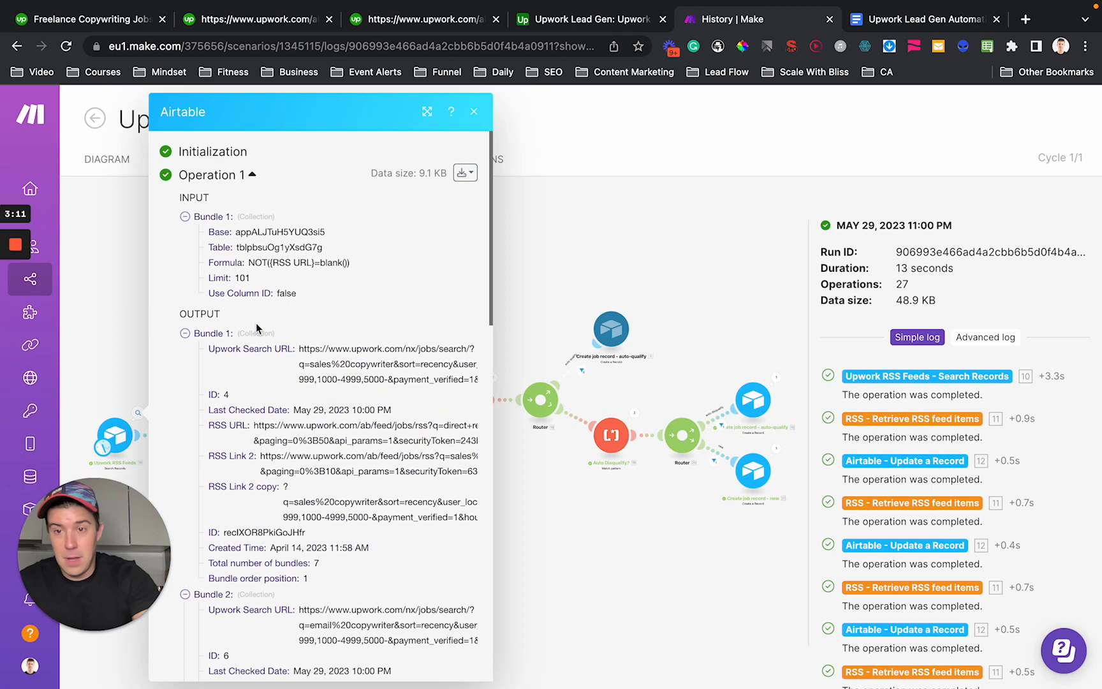
scroll("down", 3)
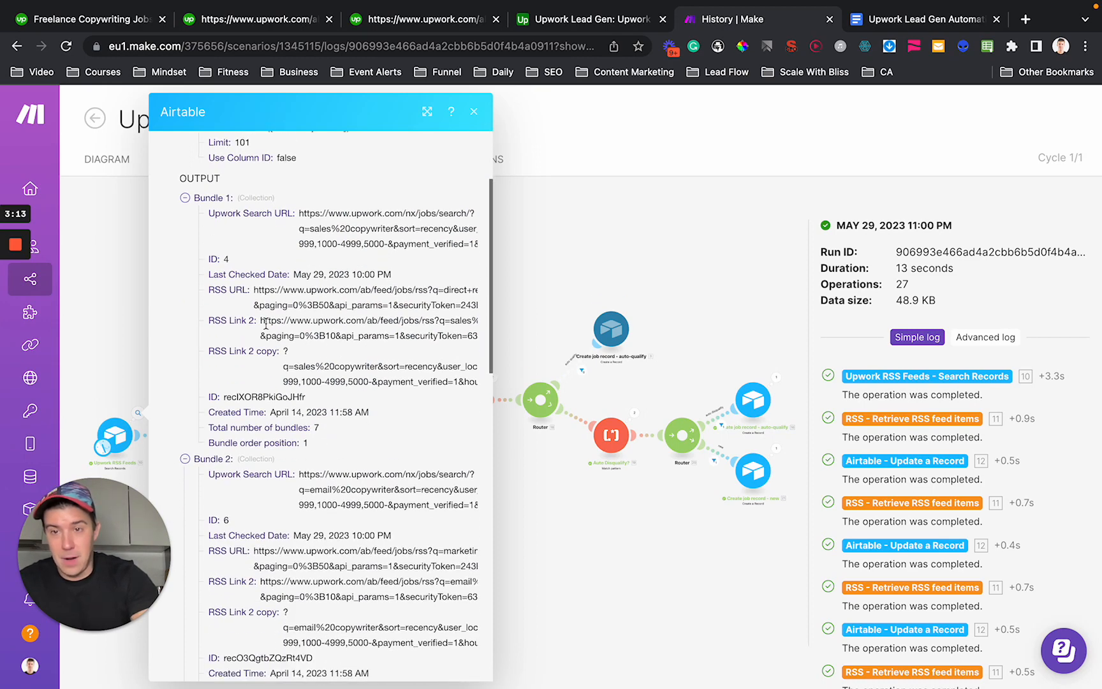
left_click(474, 112)
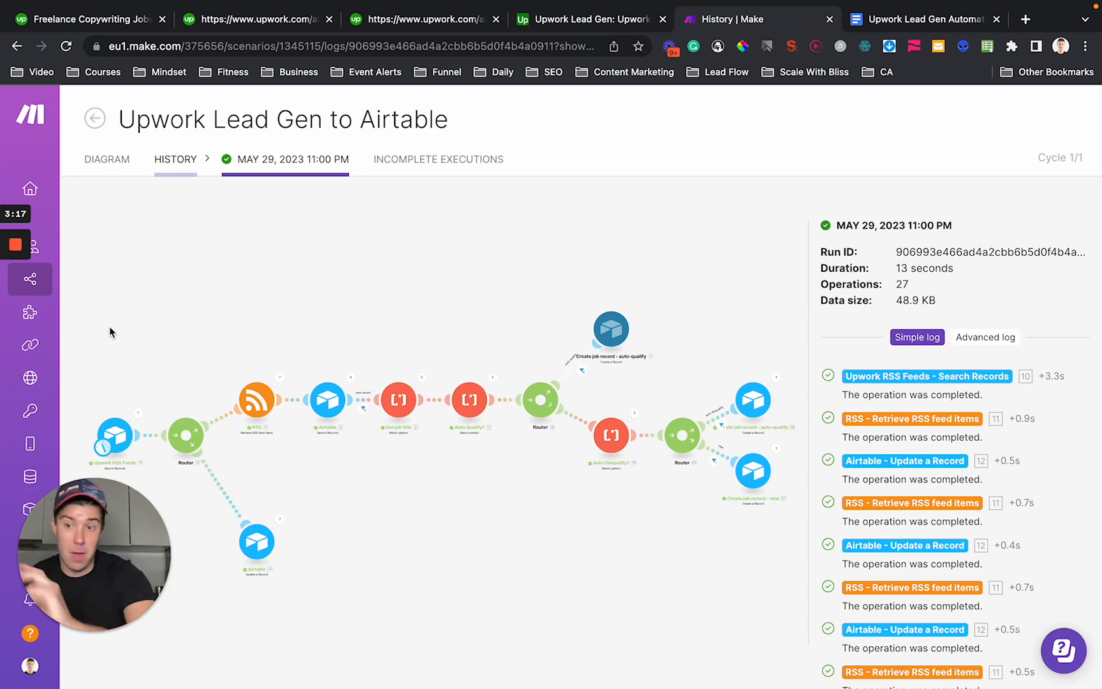
mouse_move(256, 401)
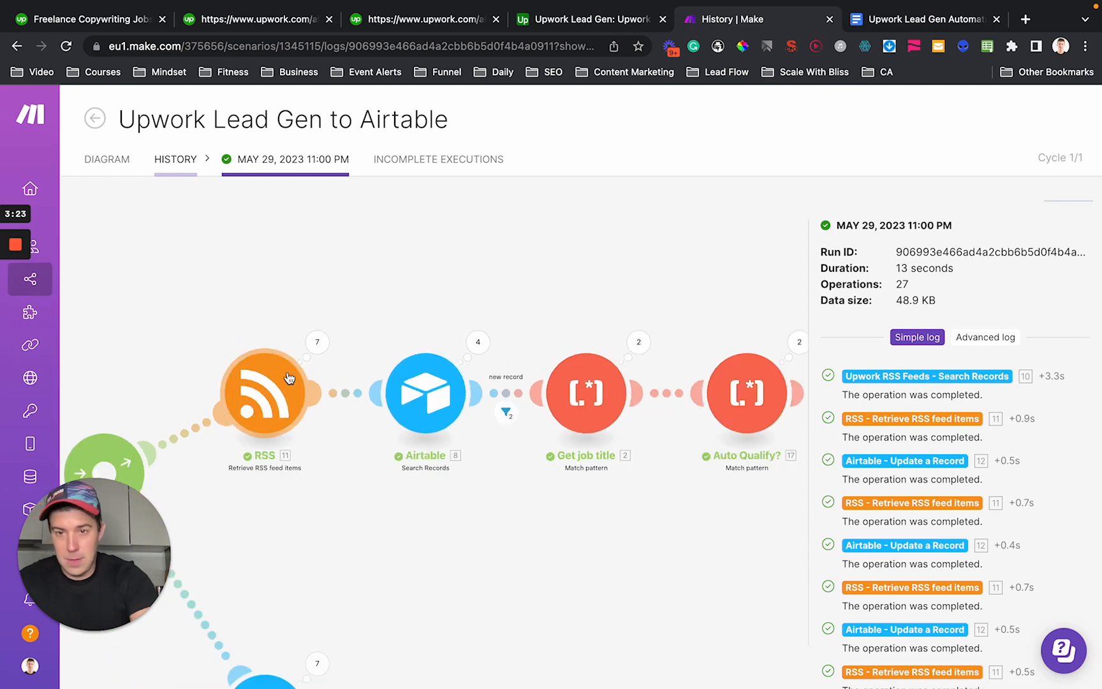
- Review the RSS module's Operation 2 feed URL and job listings, then close it
left_click(264, 392)
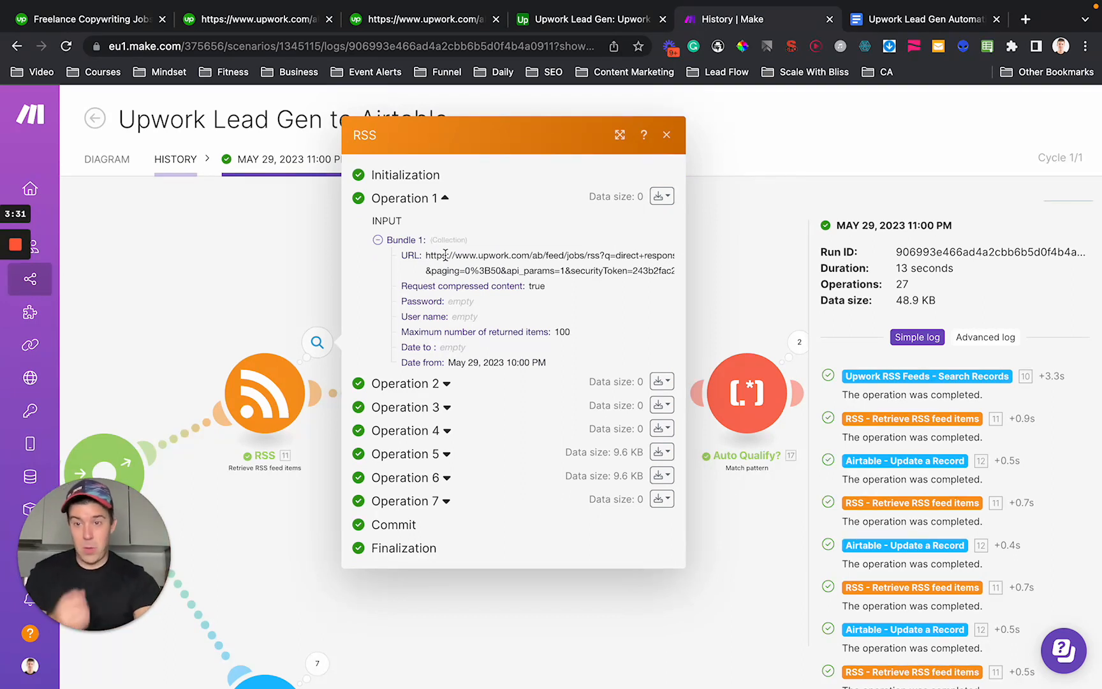
left_click(407, 383)
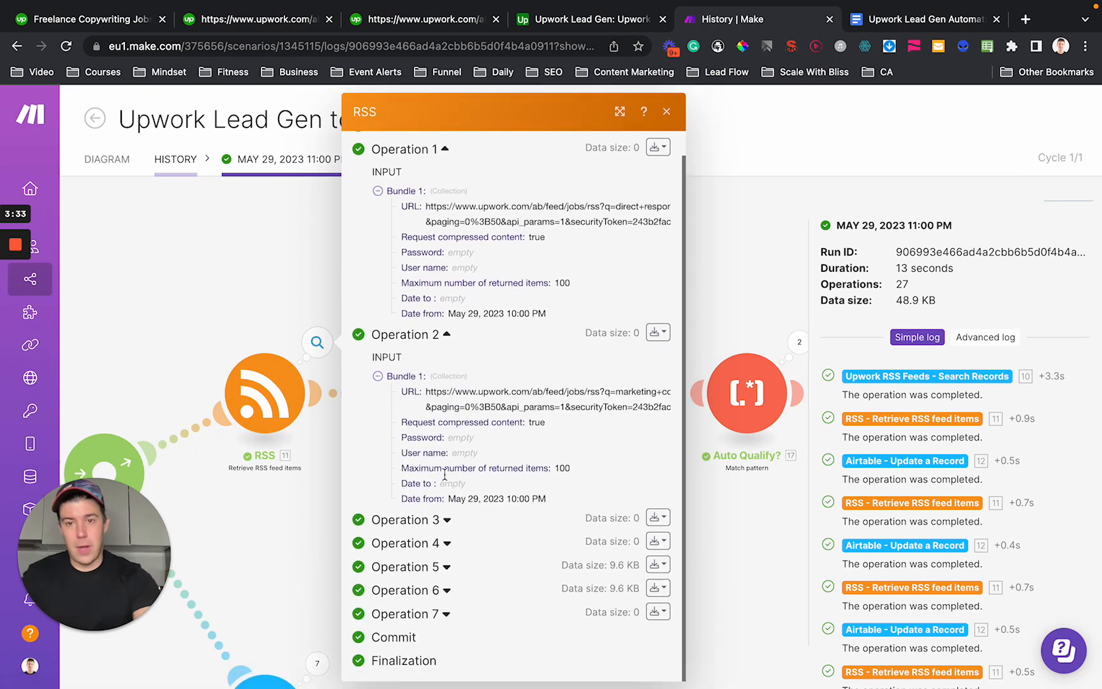
scroll("down", 3)
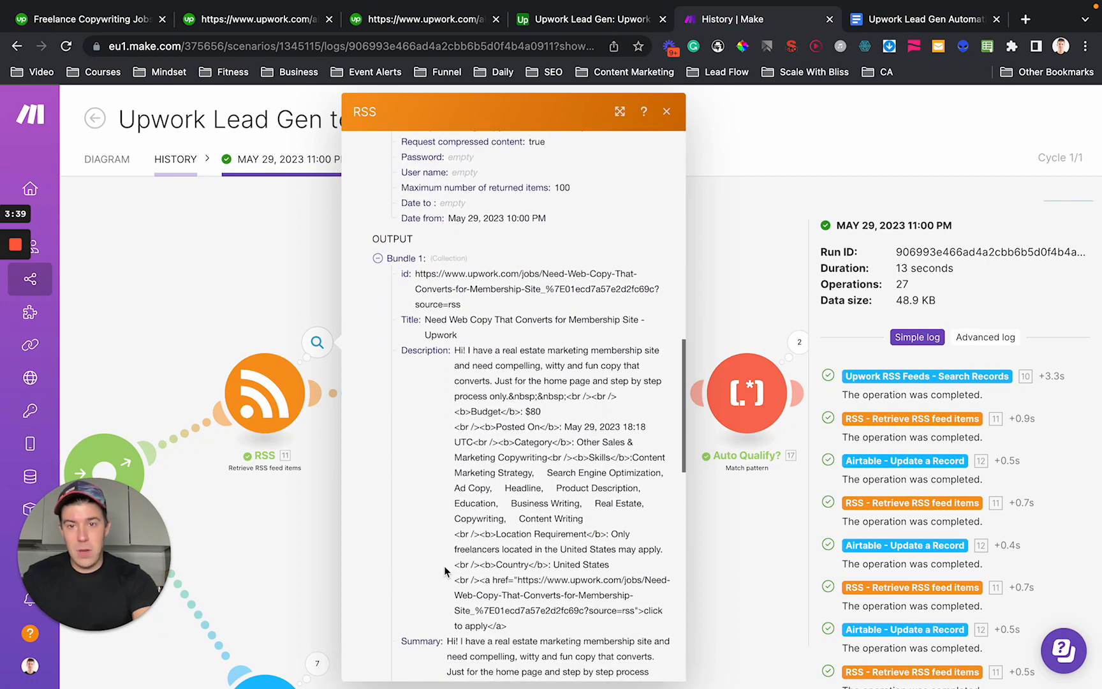
scroll("down", 3)
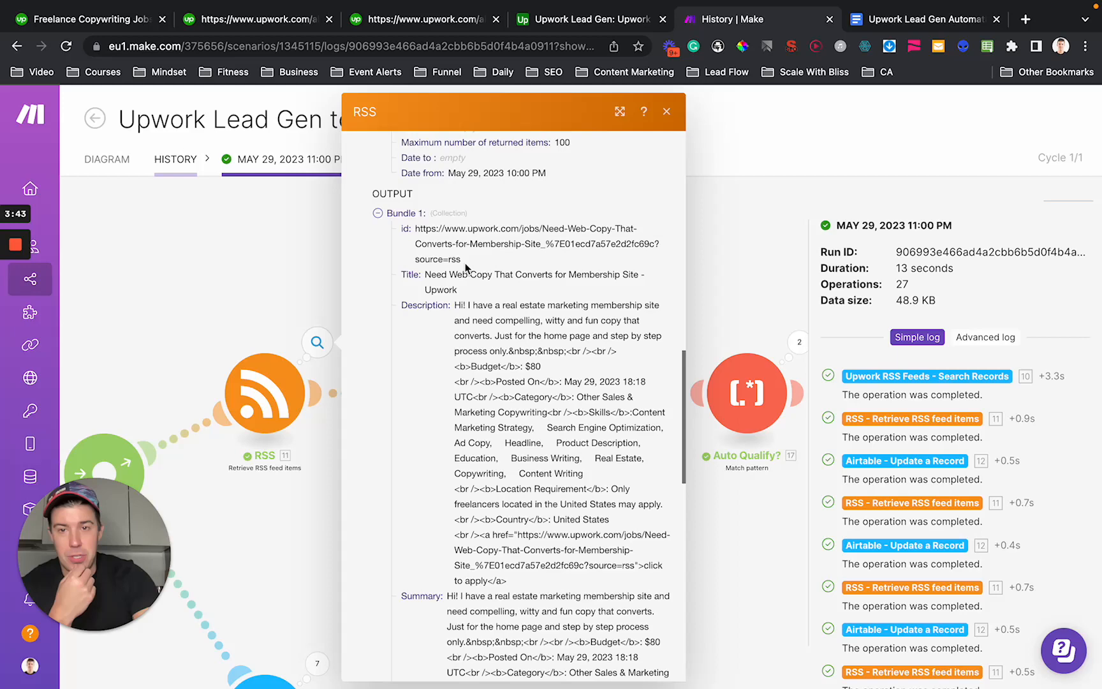
mouse_move(524, 453)
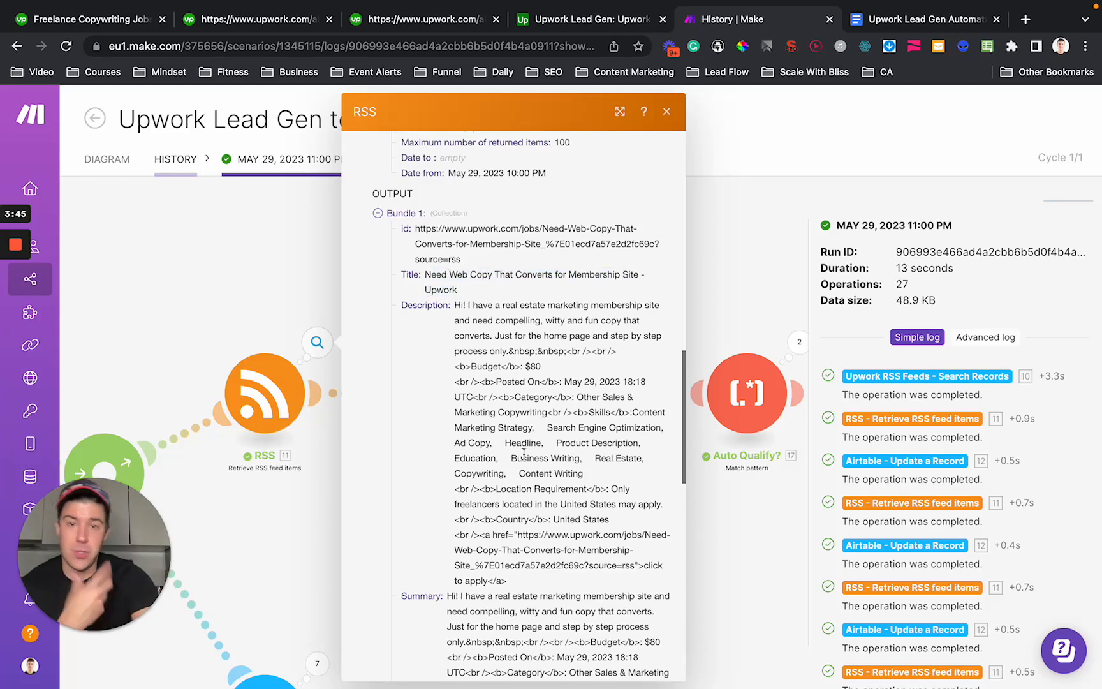
scroll("down", 3)
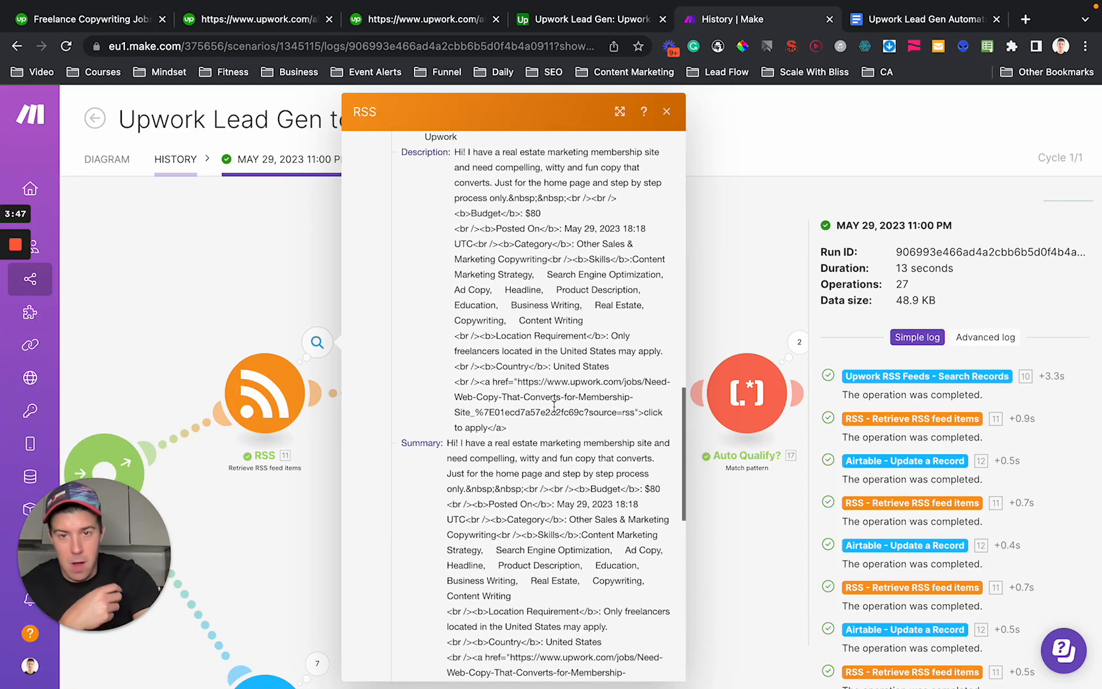
scroll("down", 3)
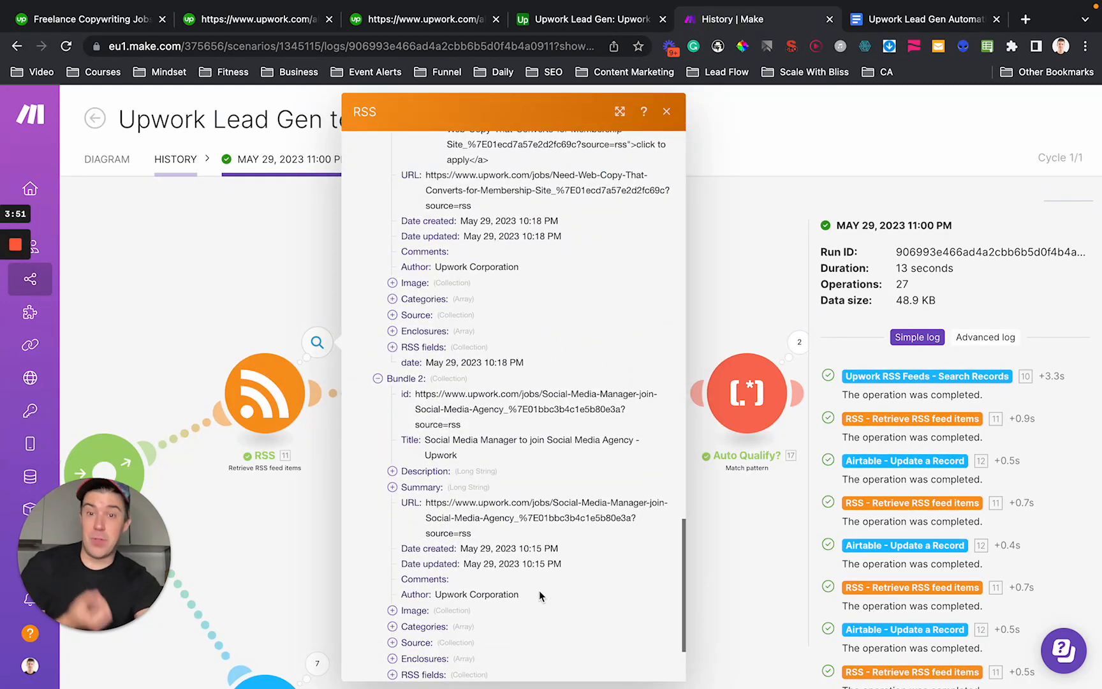
left_click(666, 111)
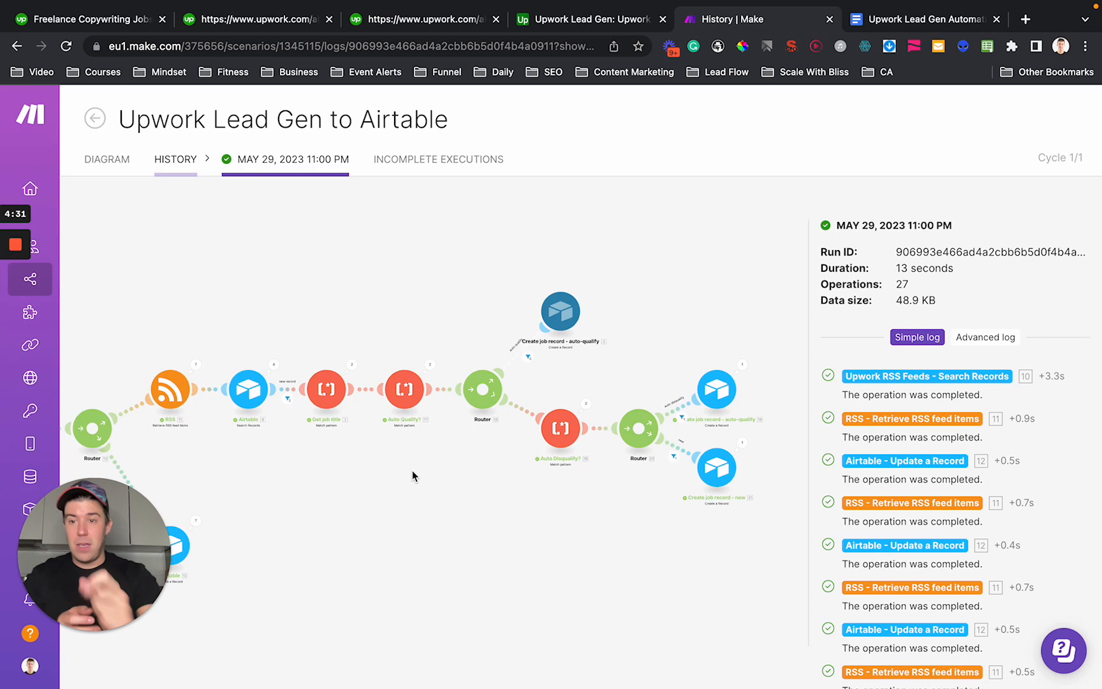
mouse_move(355, 373)
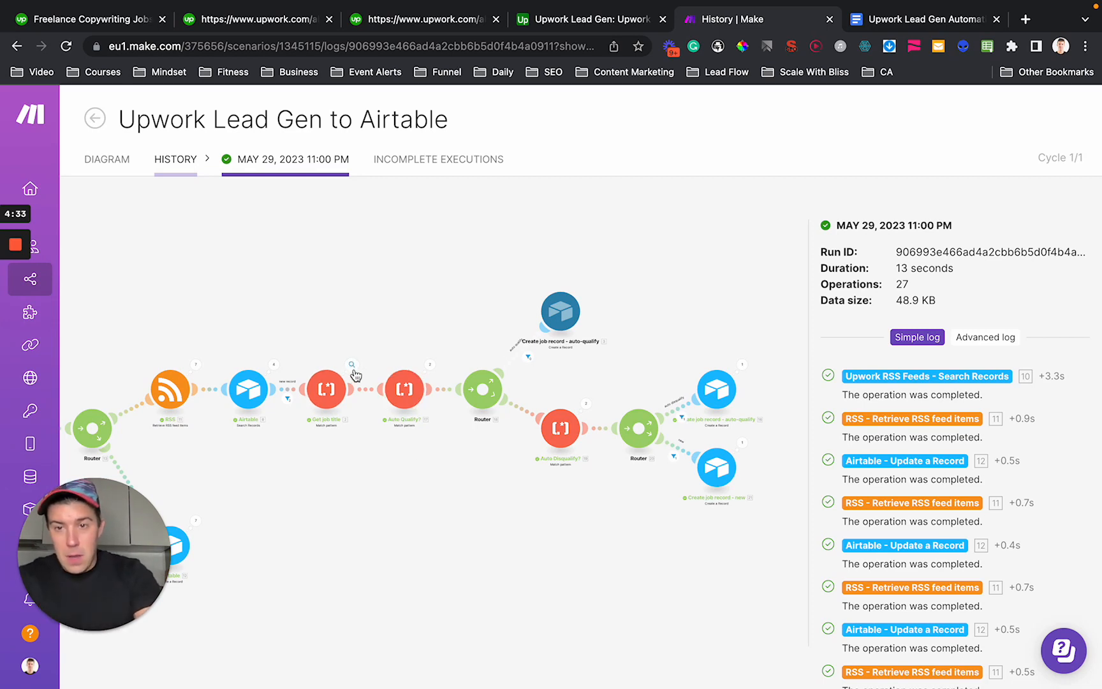
- Check the Get job title parser output, then inspect the Auto Qualify? keyword pattern
left_click(325, 388)
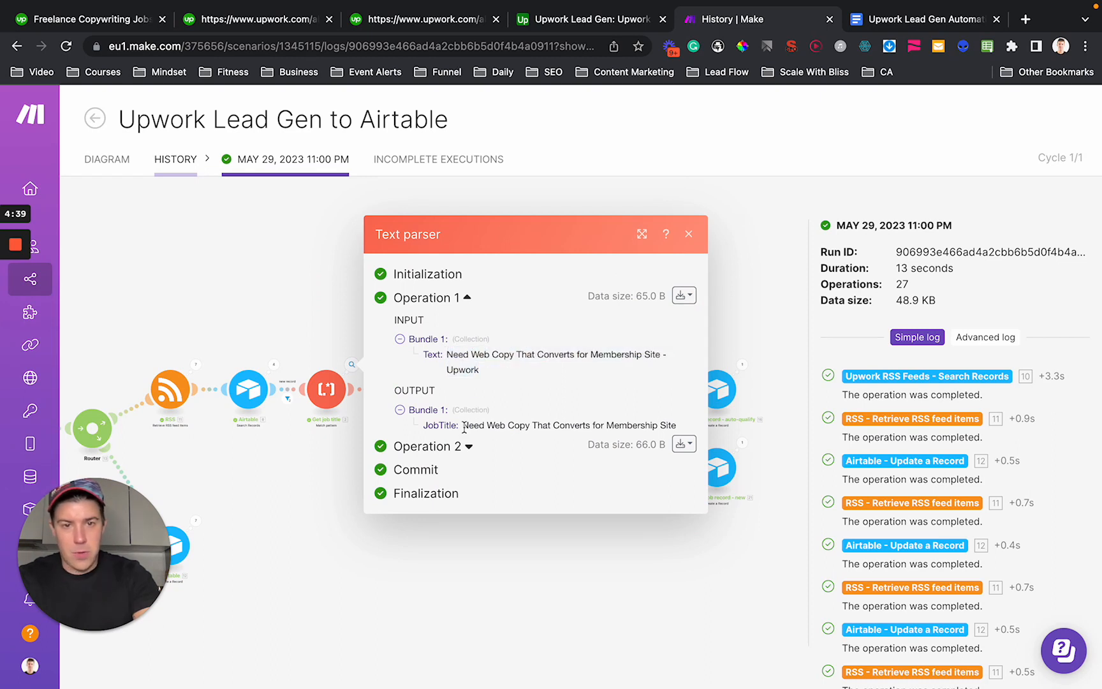
left_click(688, 234)
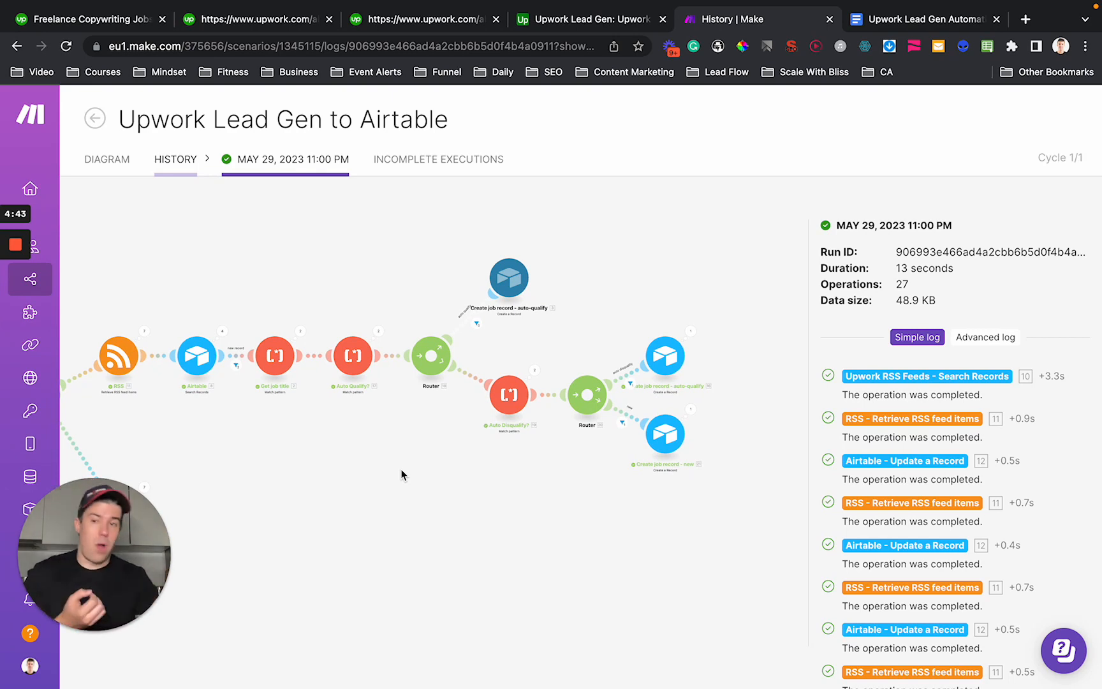
mouse_move(358, 418)
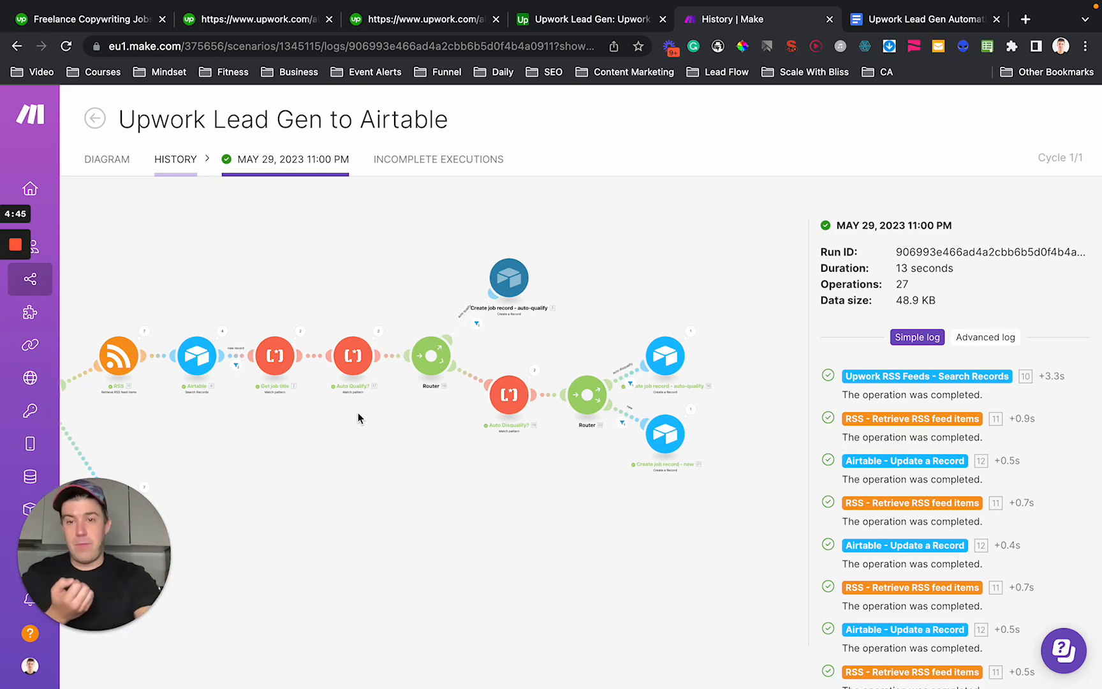
left_click(352, 355)
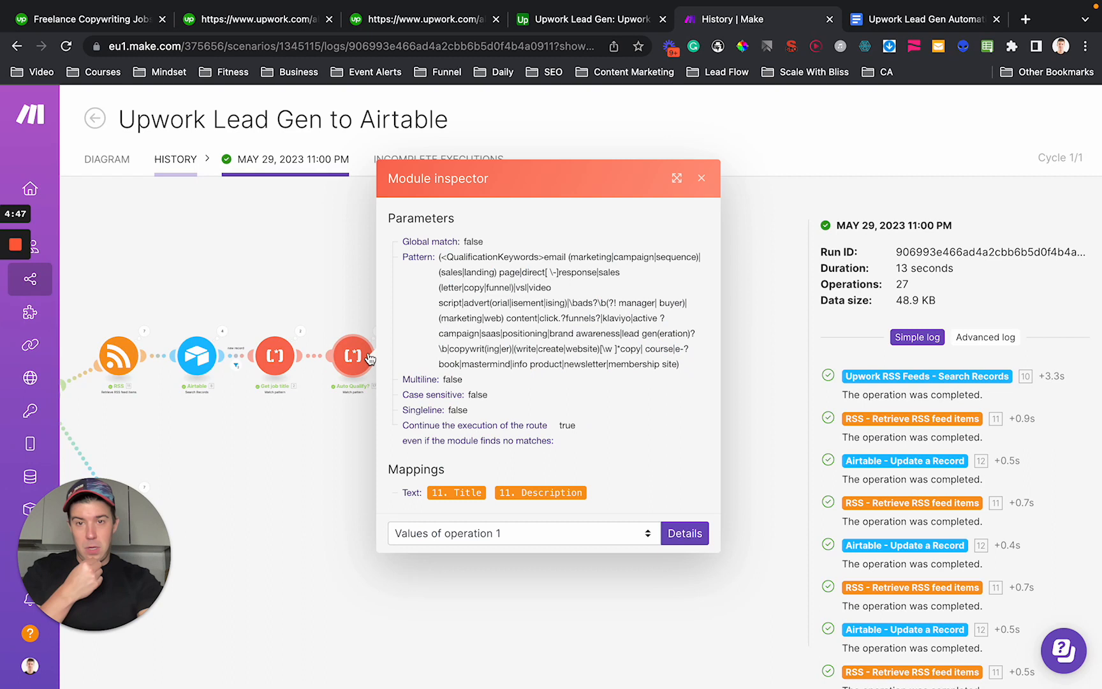
mouse_move(460, 257)
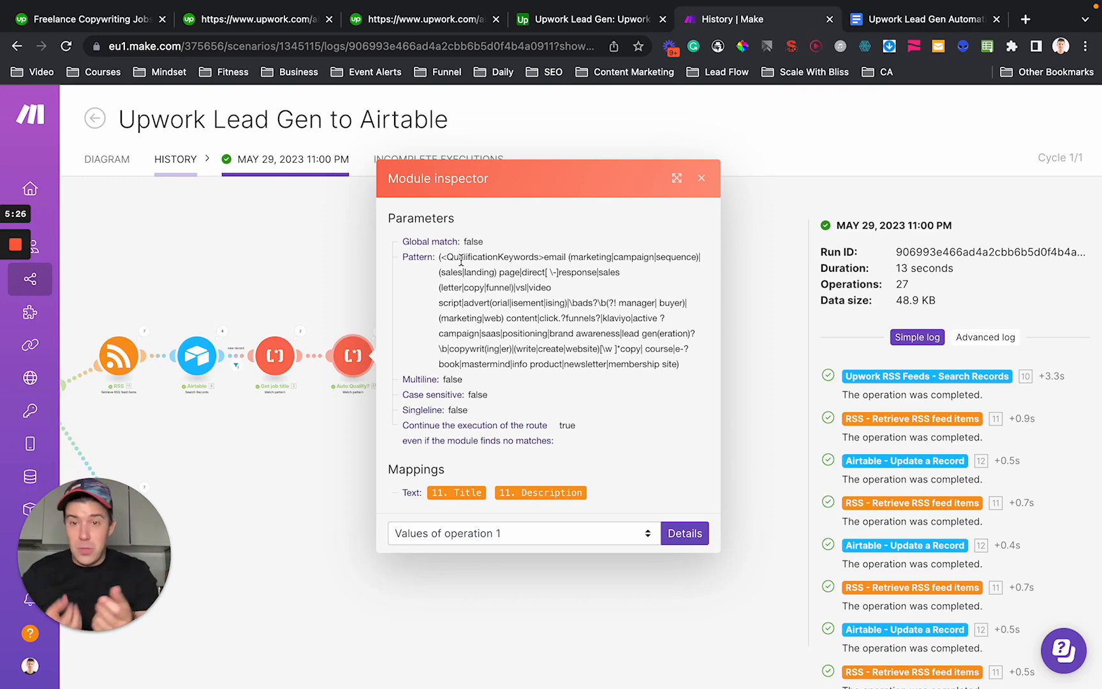
- Close the Auto Qualify? module inspector
left_click(701, 178)
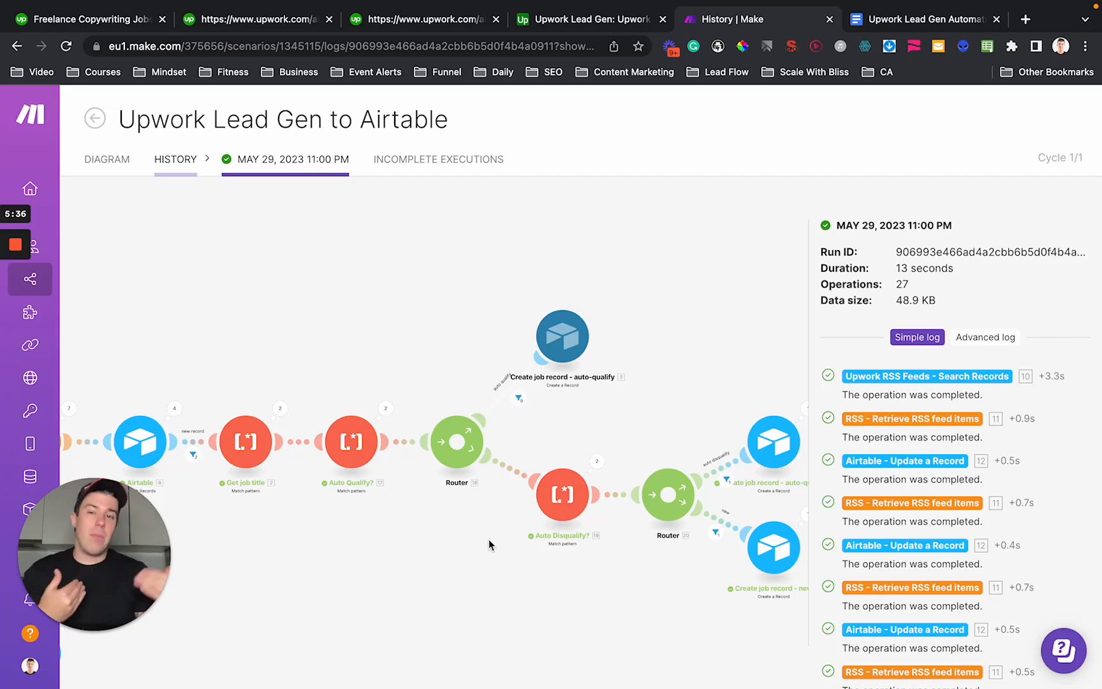
mouse_move(542, 536)
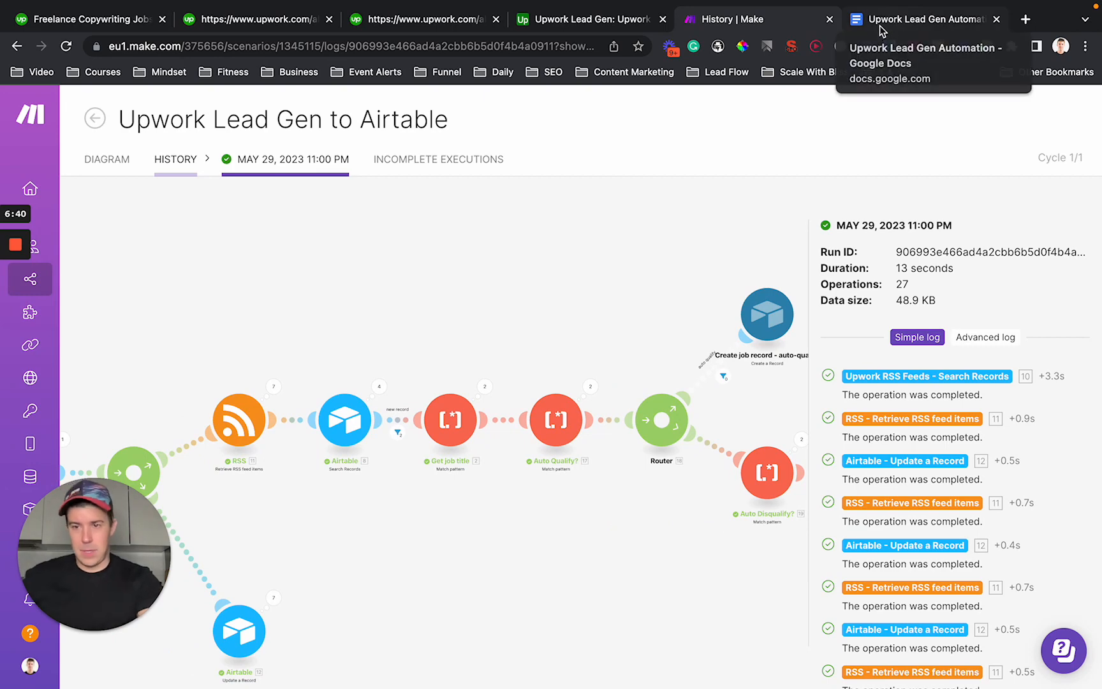
- Scroll the Upwork Lead Gen Automation guide down to its three Use Cases bullets
left_click(924, 19)
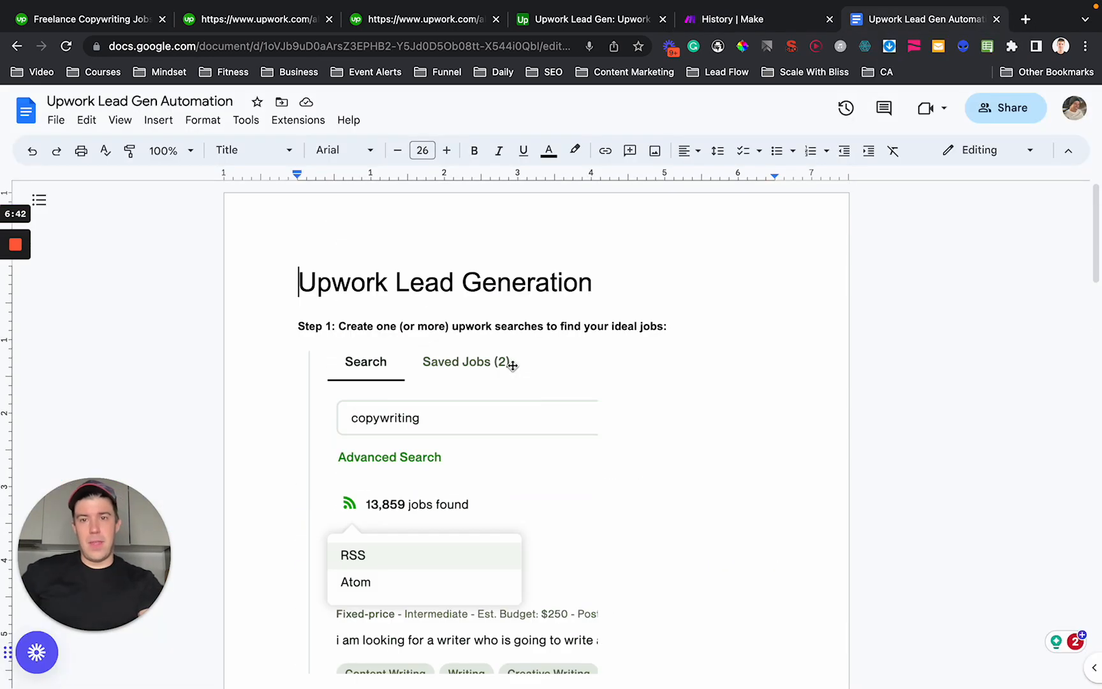
scroll("down", 3)
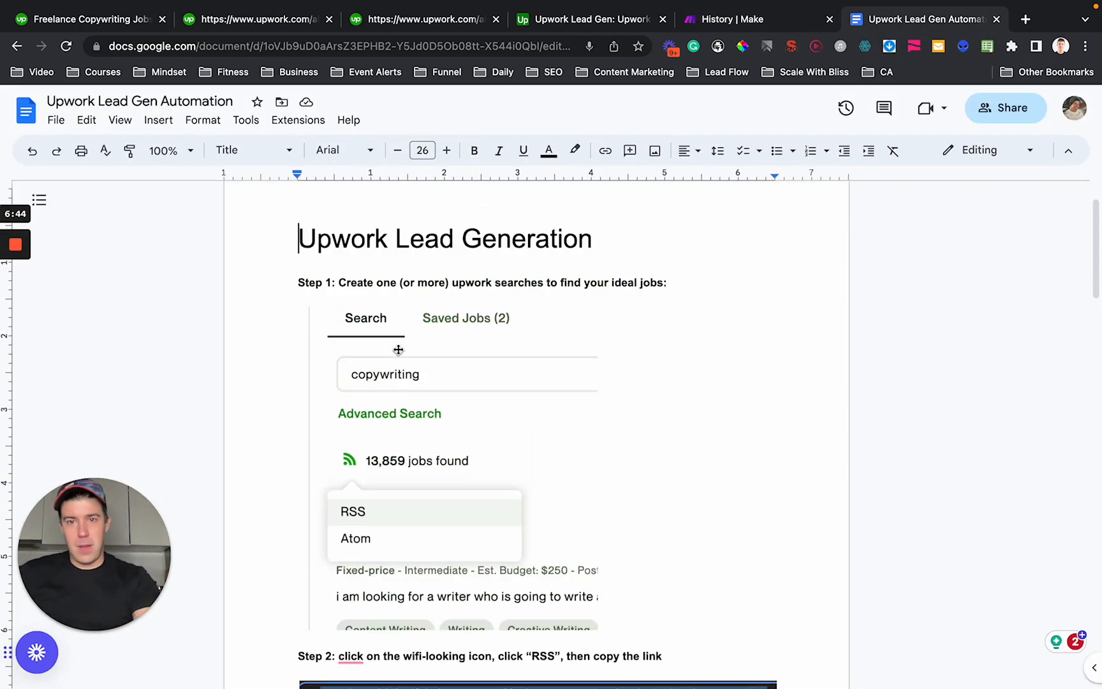
scroll("down", 3)
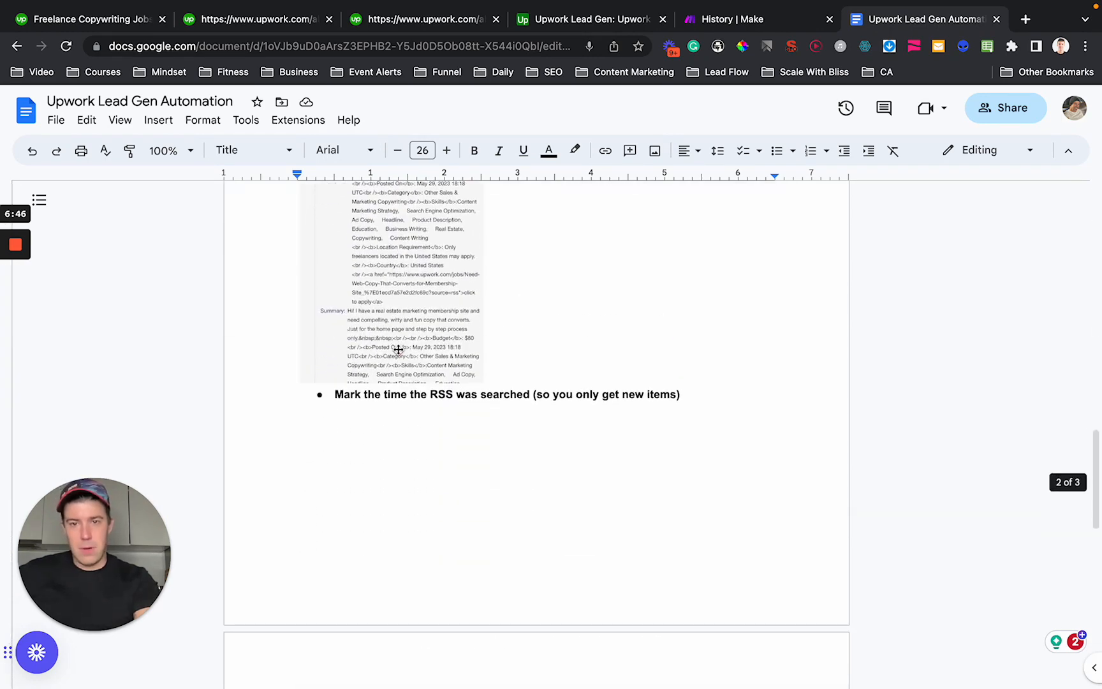
scroll("down", 3)
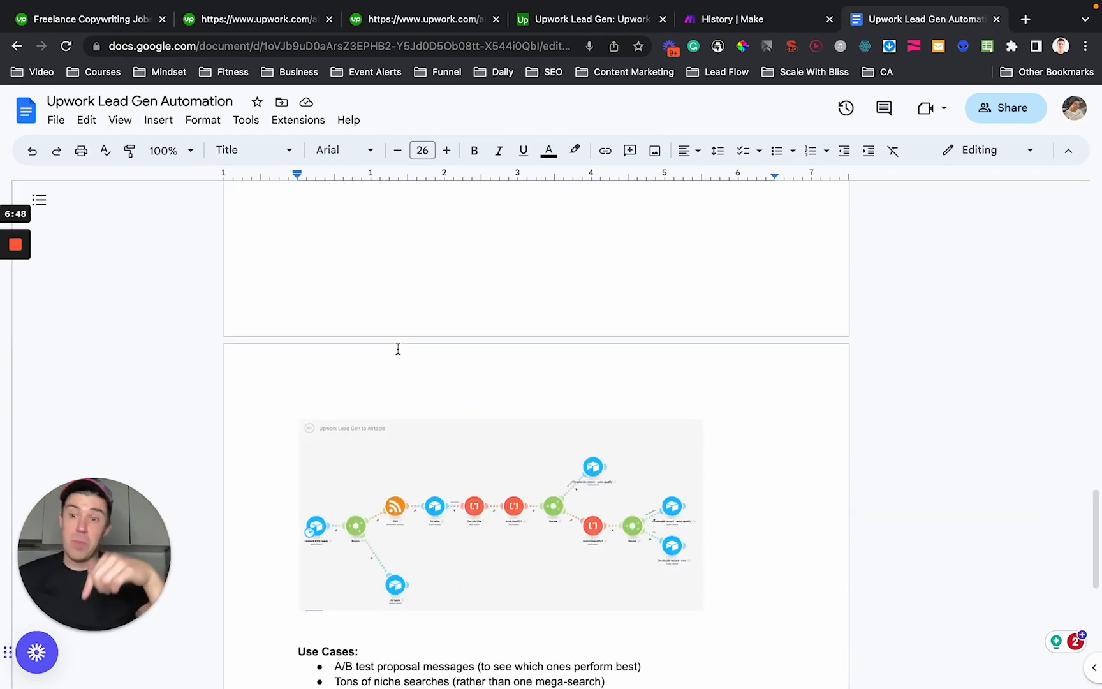
scroll("down", 3)
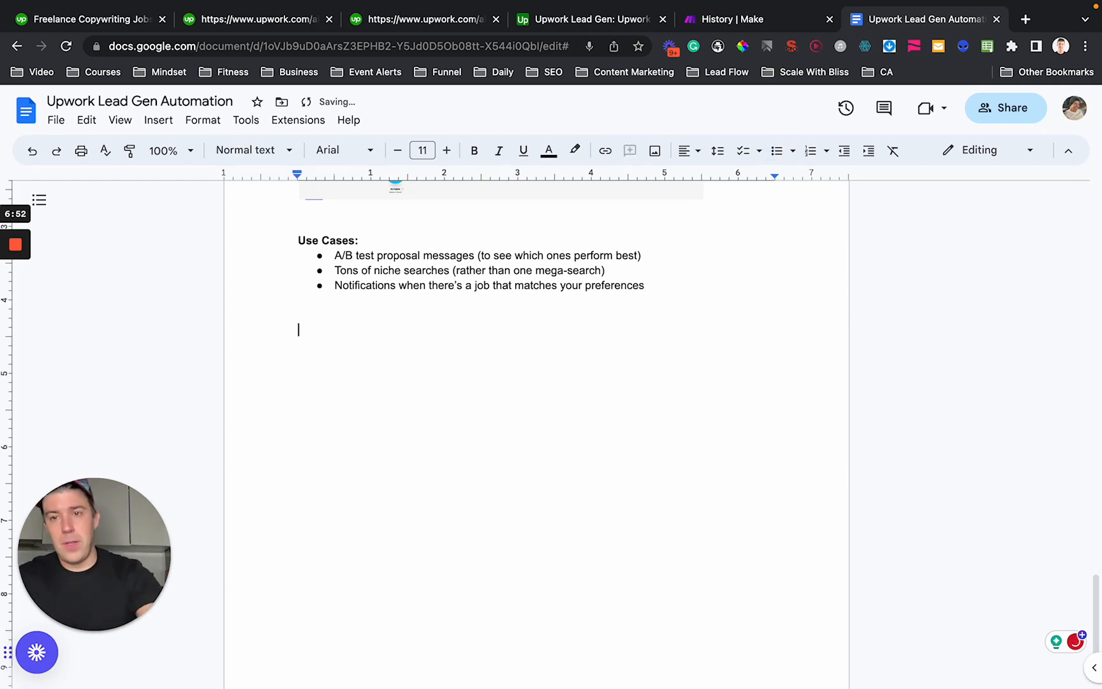
type("If you want m")
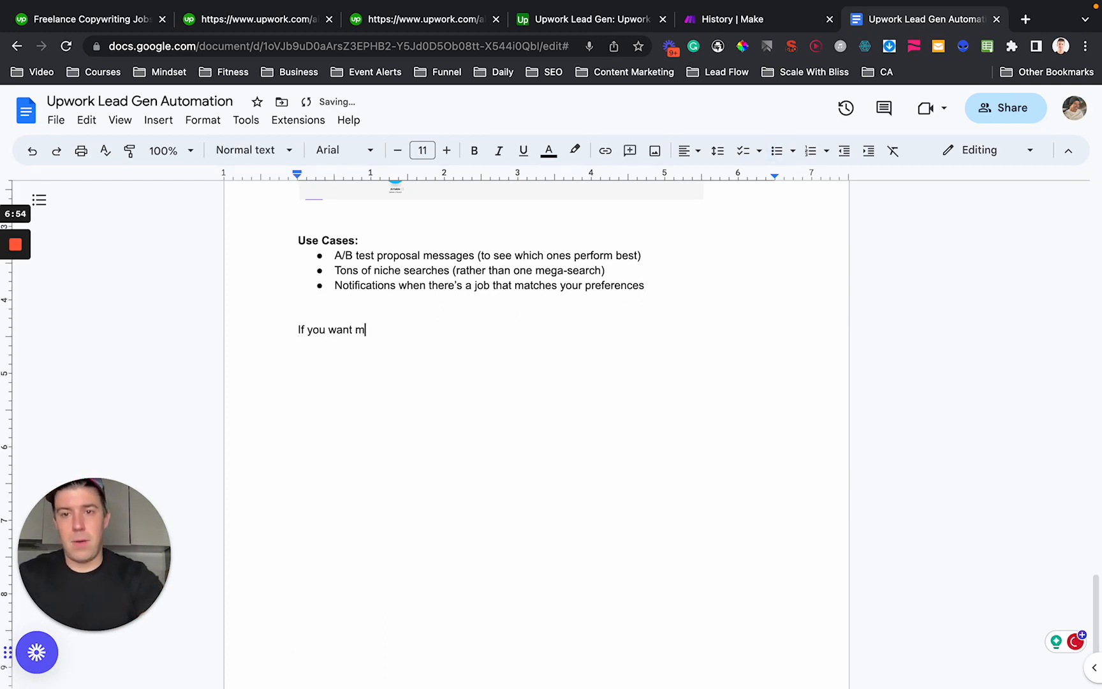
type("e to build this for you")
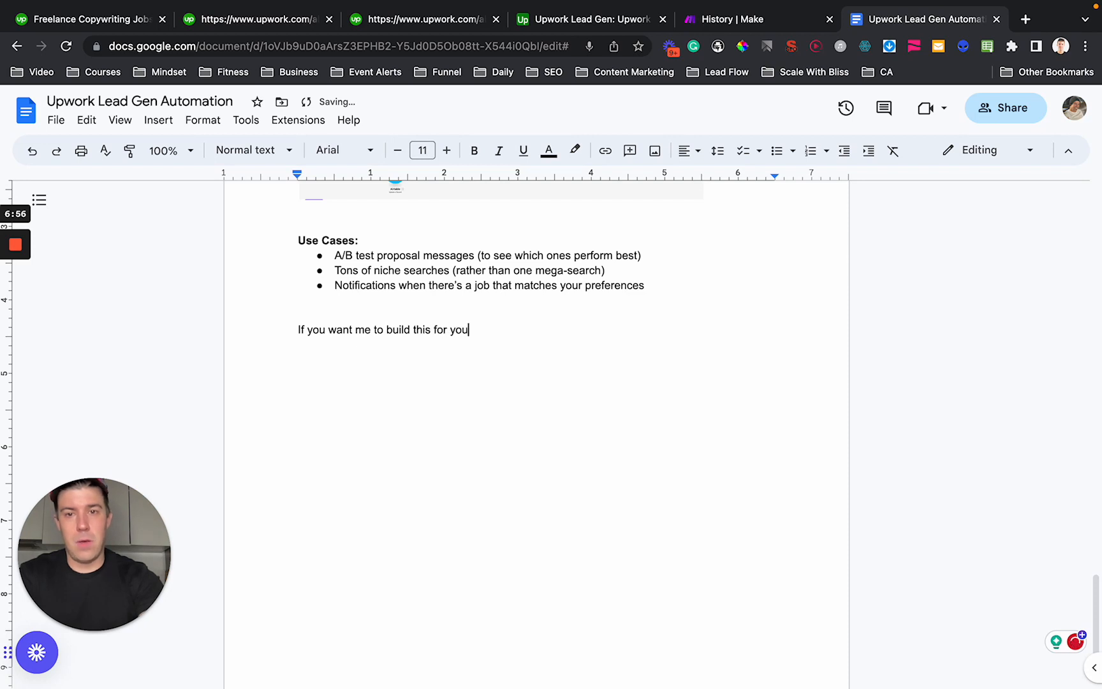
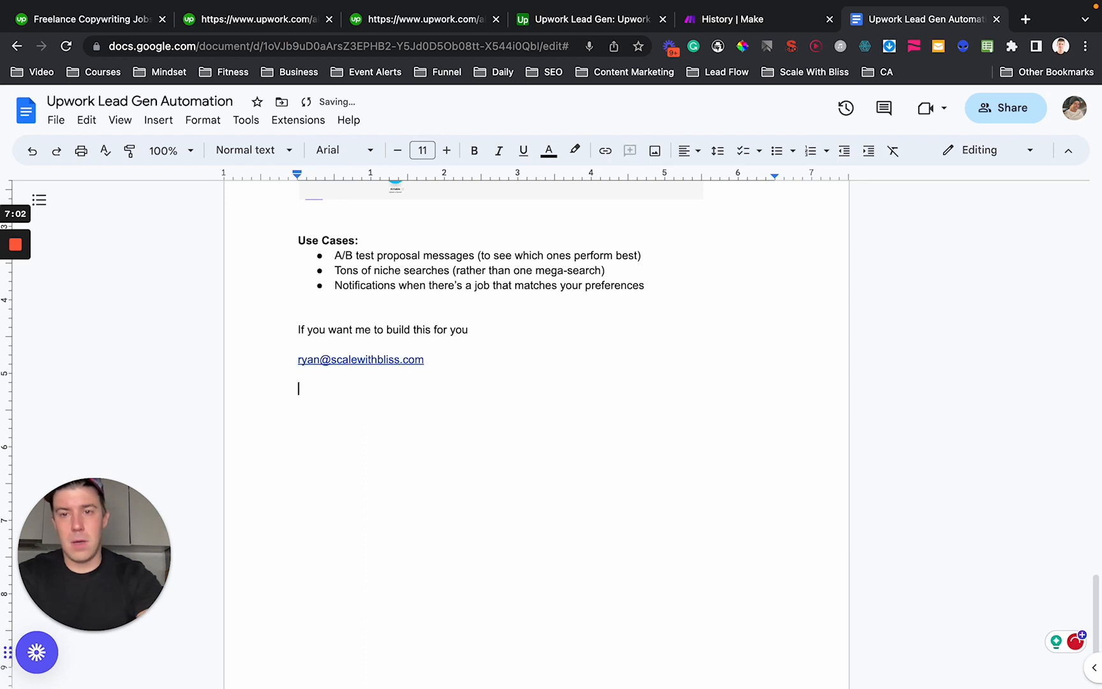
type("@rmhildeb")
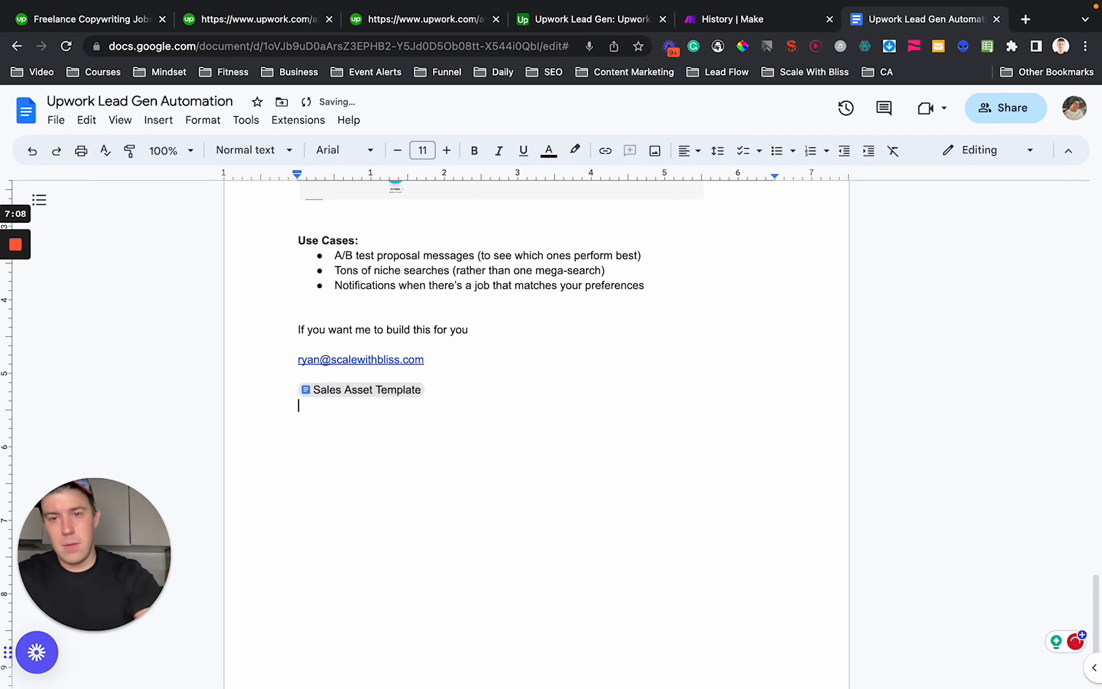
type("R")
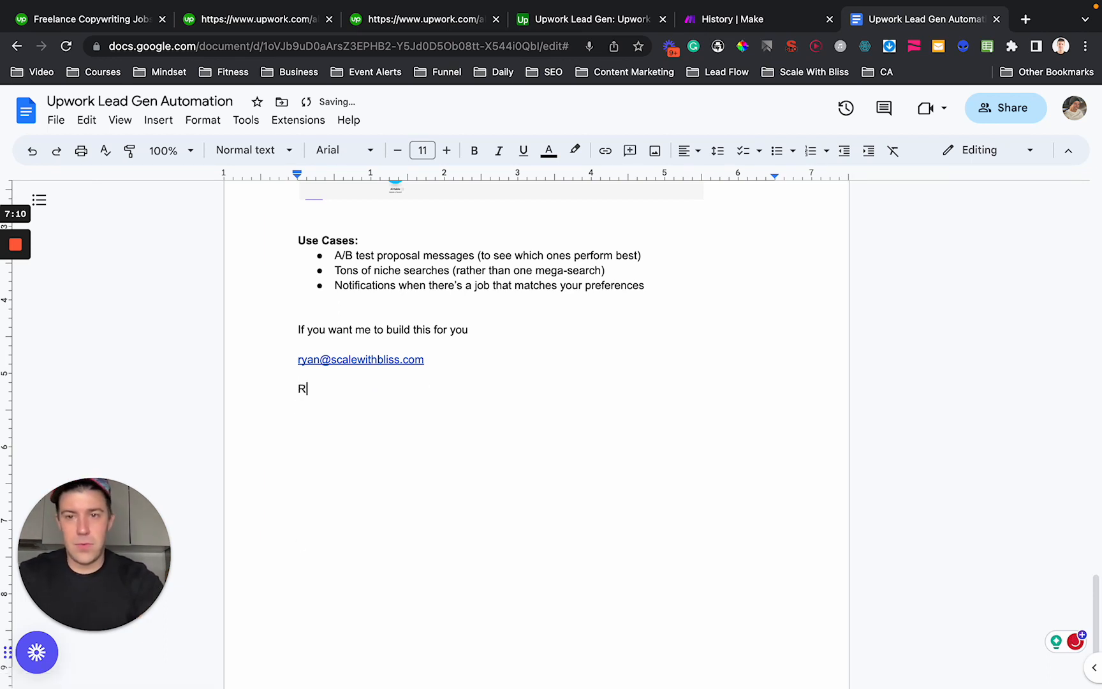
type("mhildebrandt on")
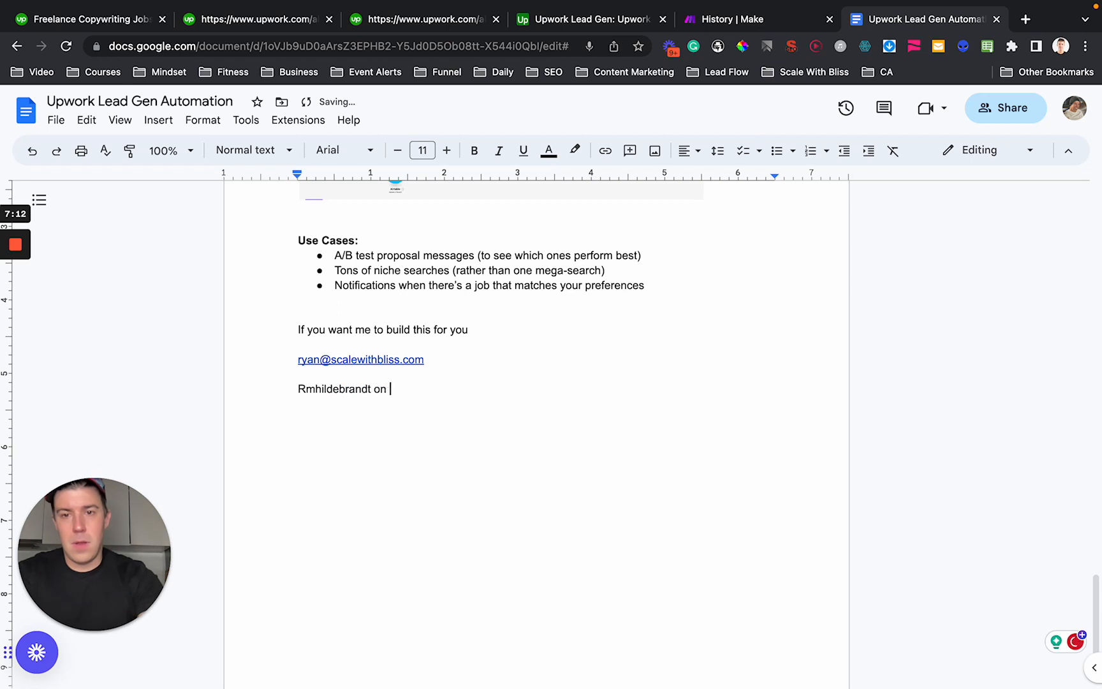
type("twitter.")
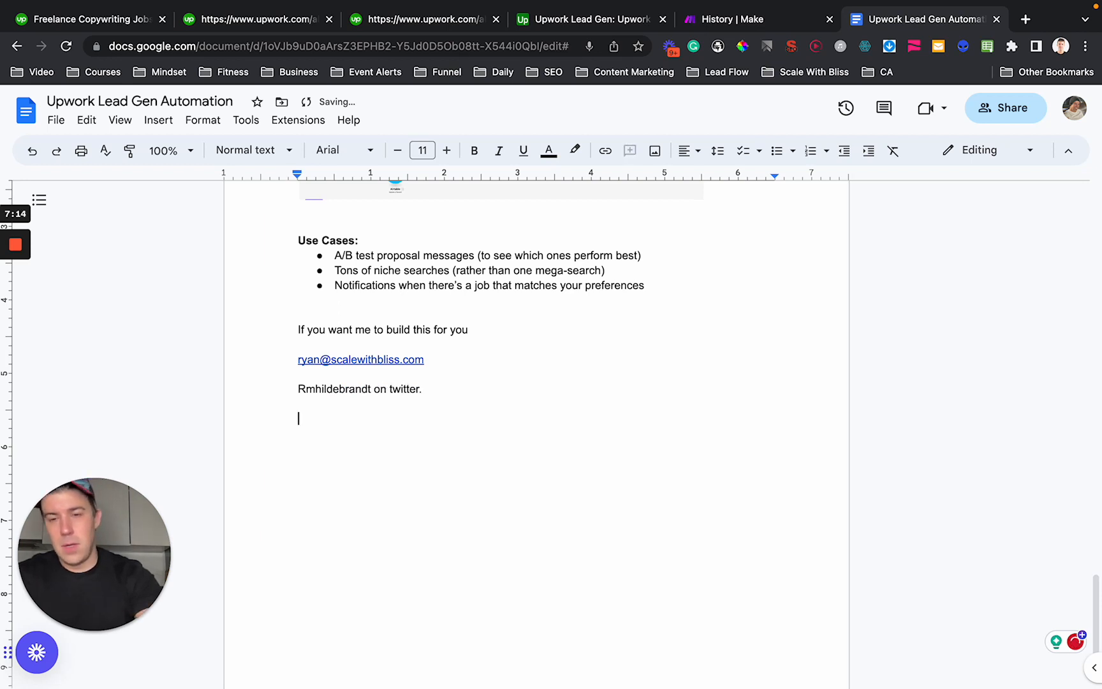
type("DM")
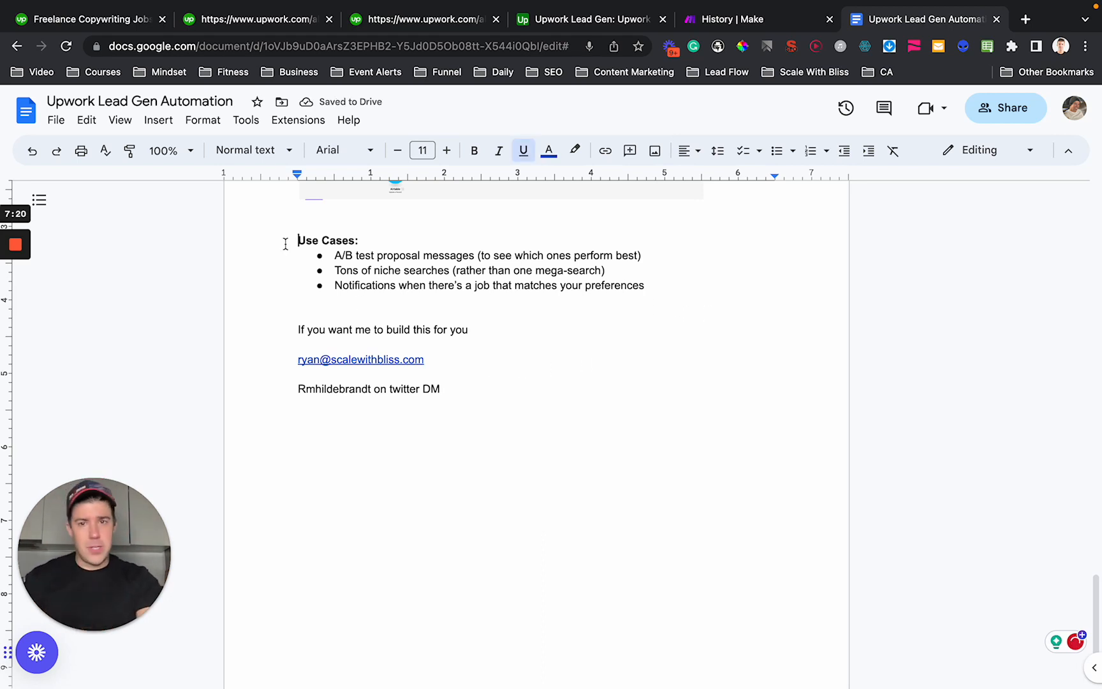
left_click(337, 255)
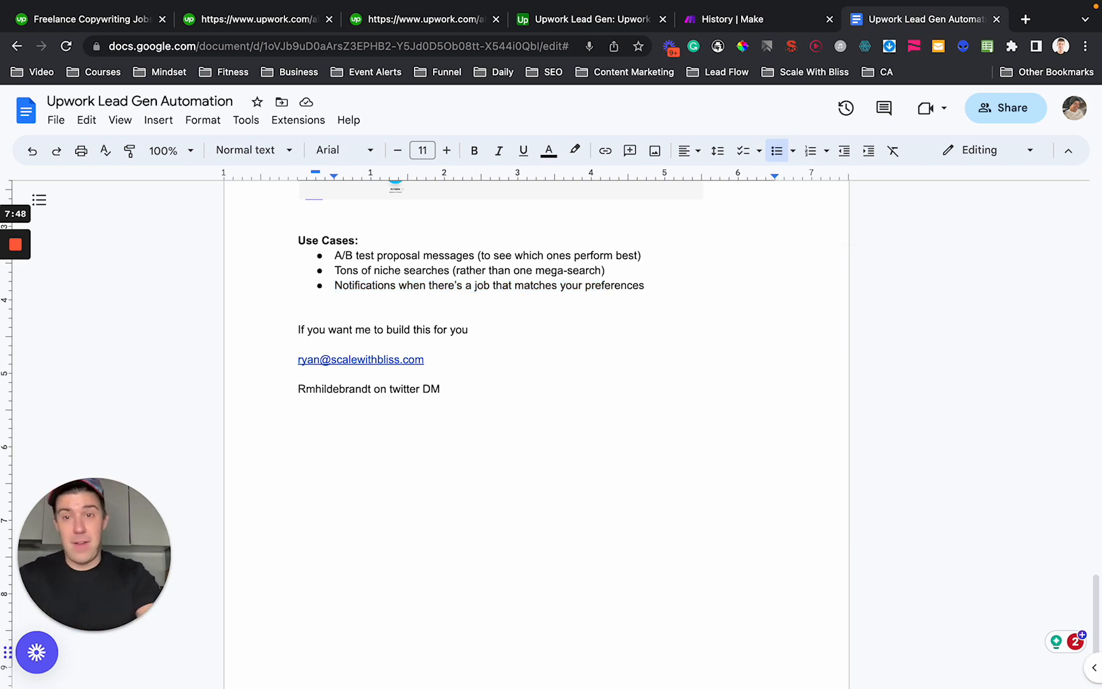
- Type sub-bullets 'RESPOND FAST', 'DON'T waste time refreshing upwork' and '$$$$$$$'
type("RE")
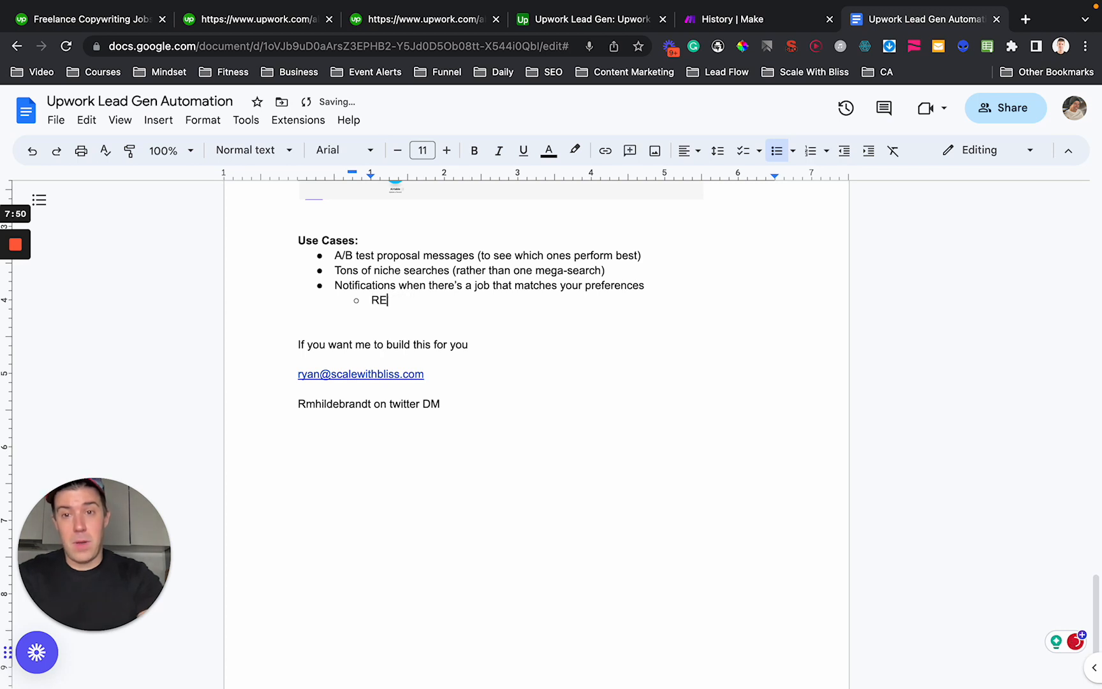
type("SPOND FAST")
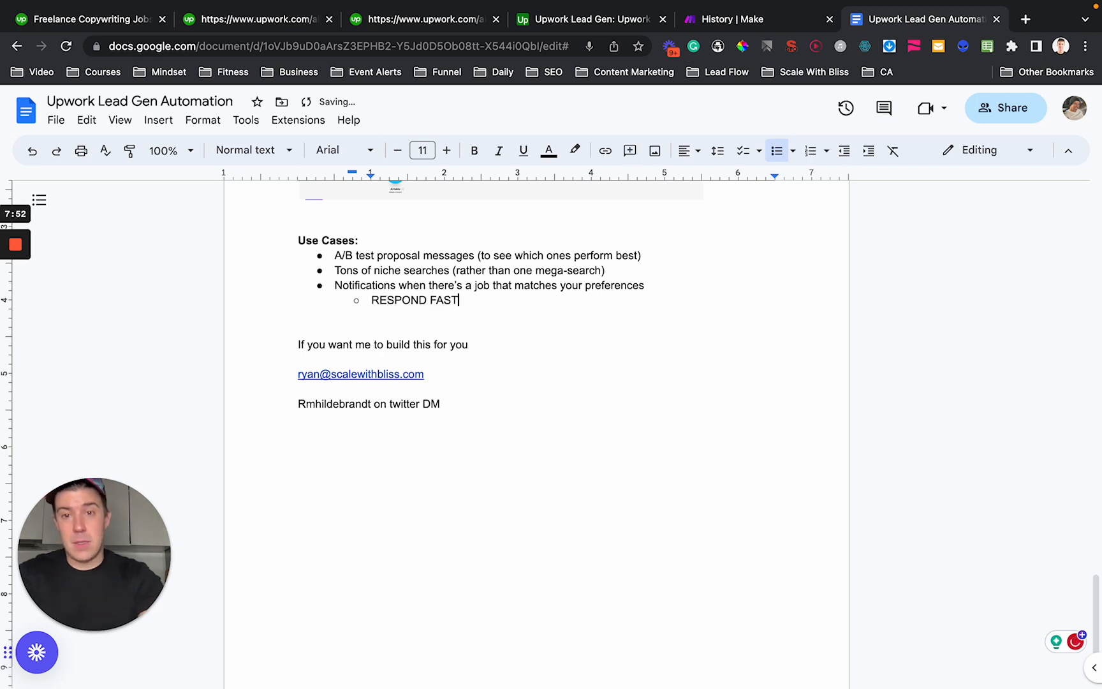
type("DON'")
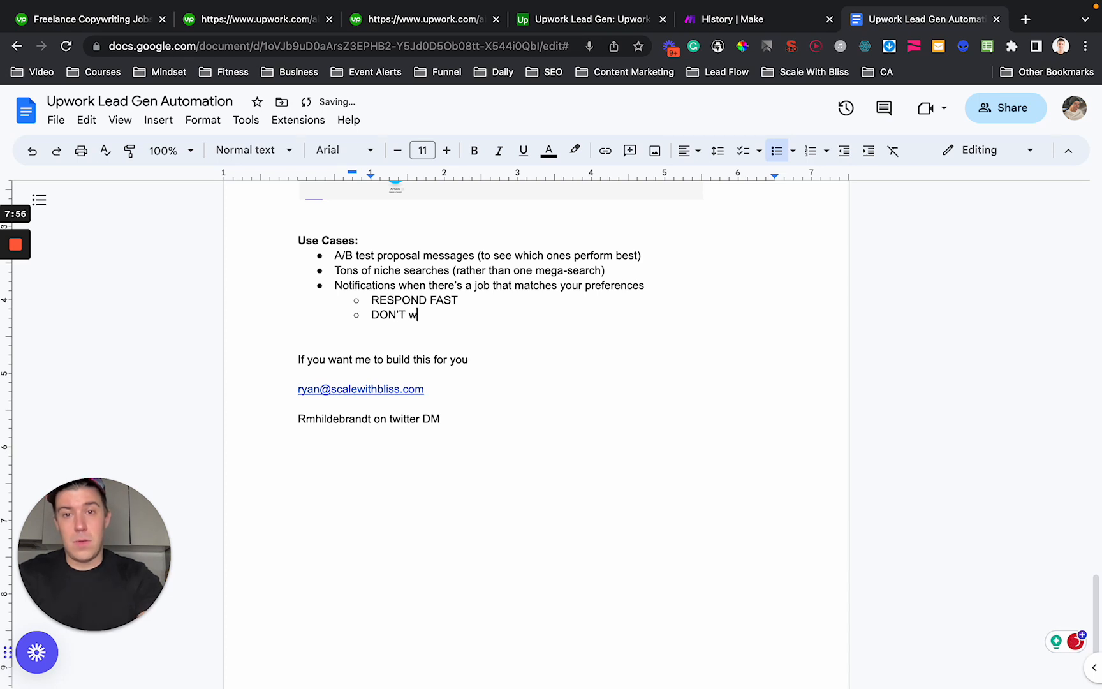
type("aste time")
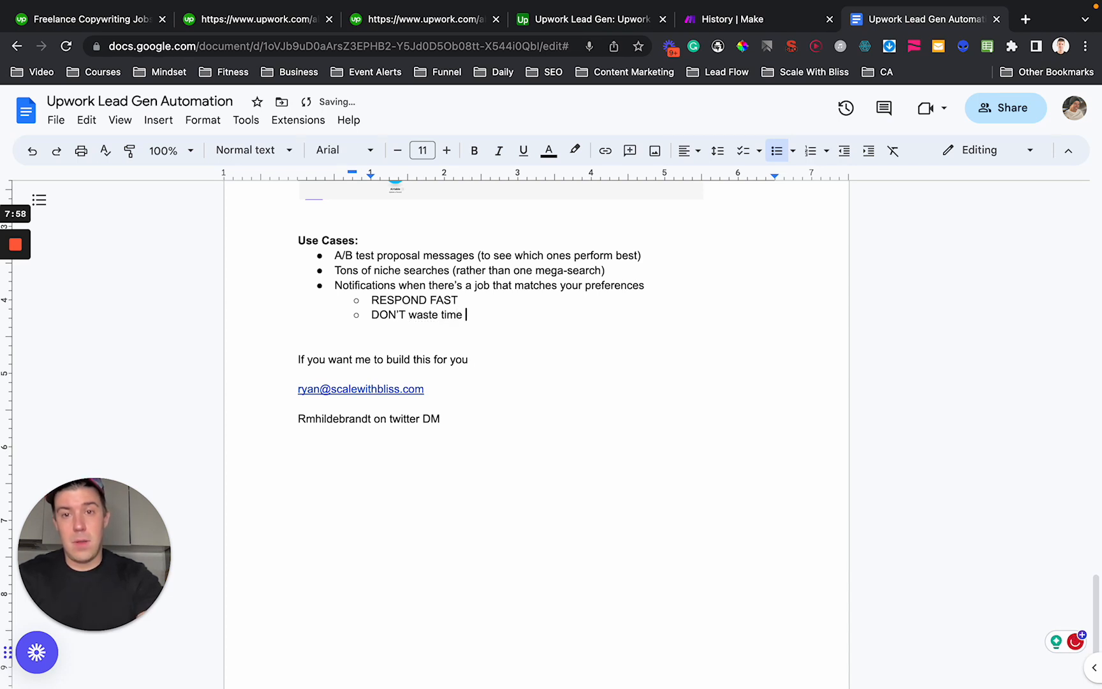
type("refe")
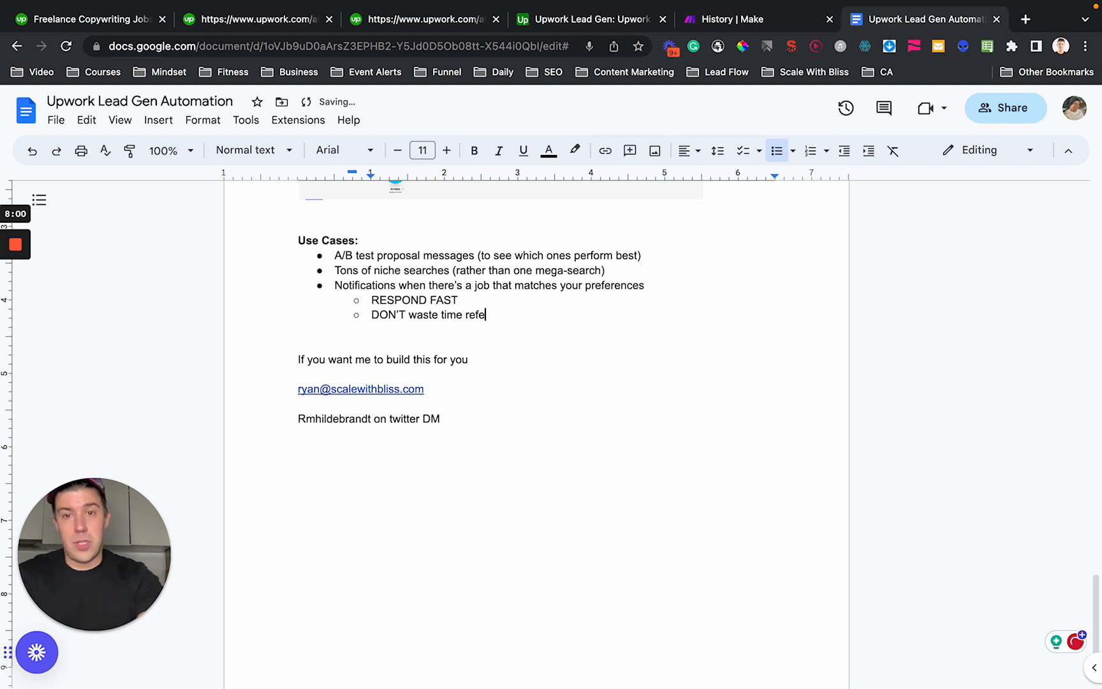
type("h")
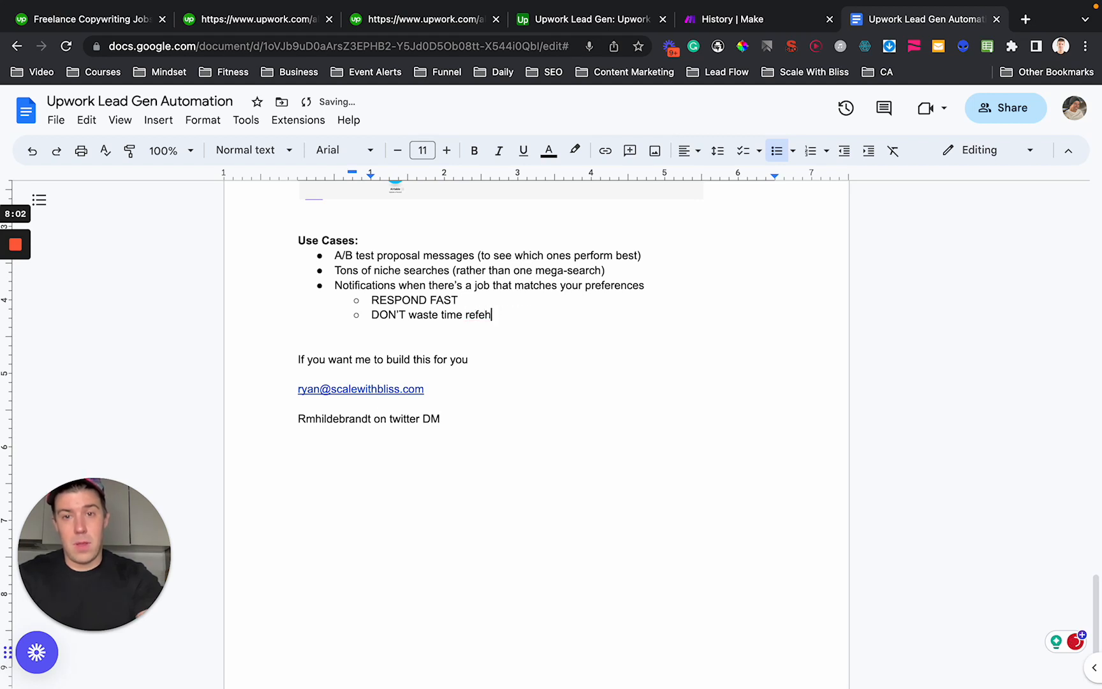
type("reshing upw")
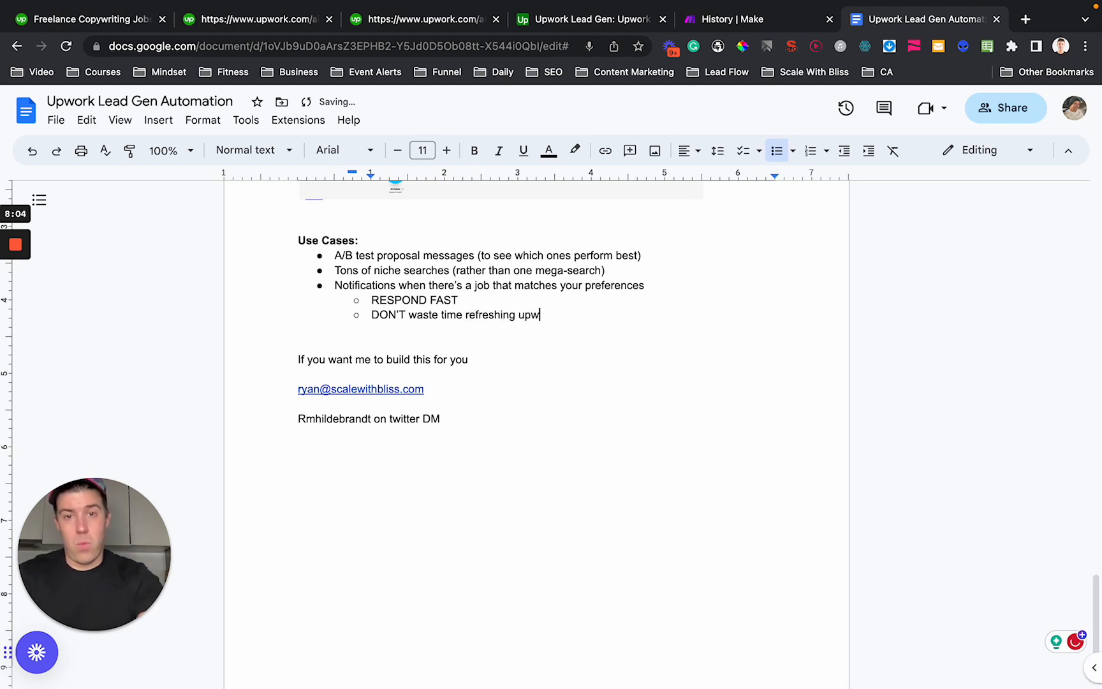
type("ork")
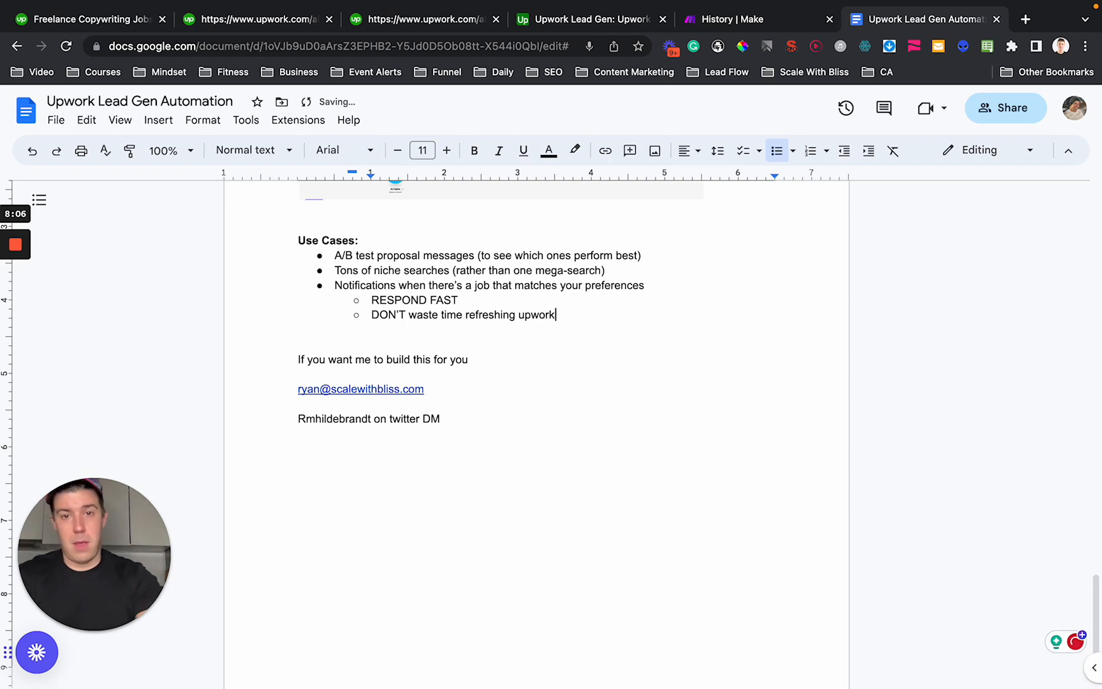
type("$$$$$$$")
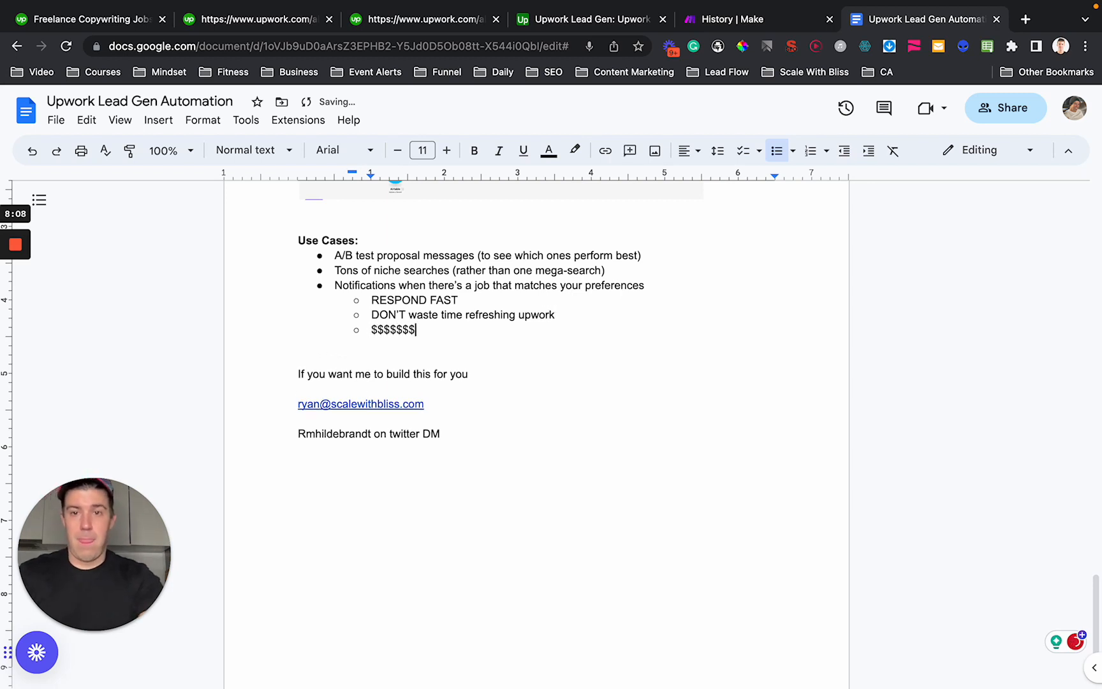